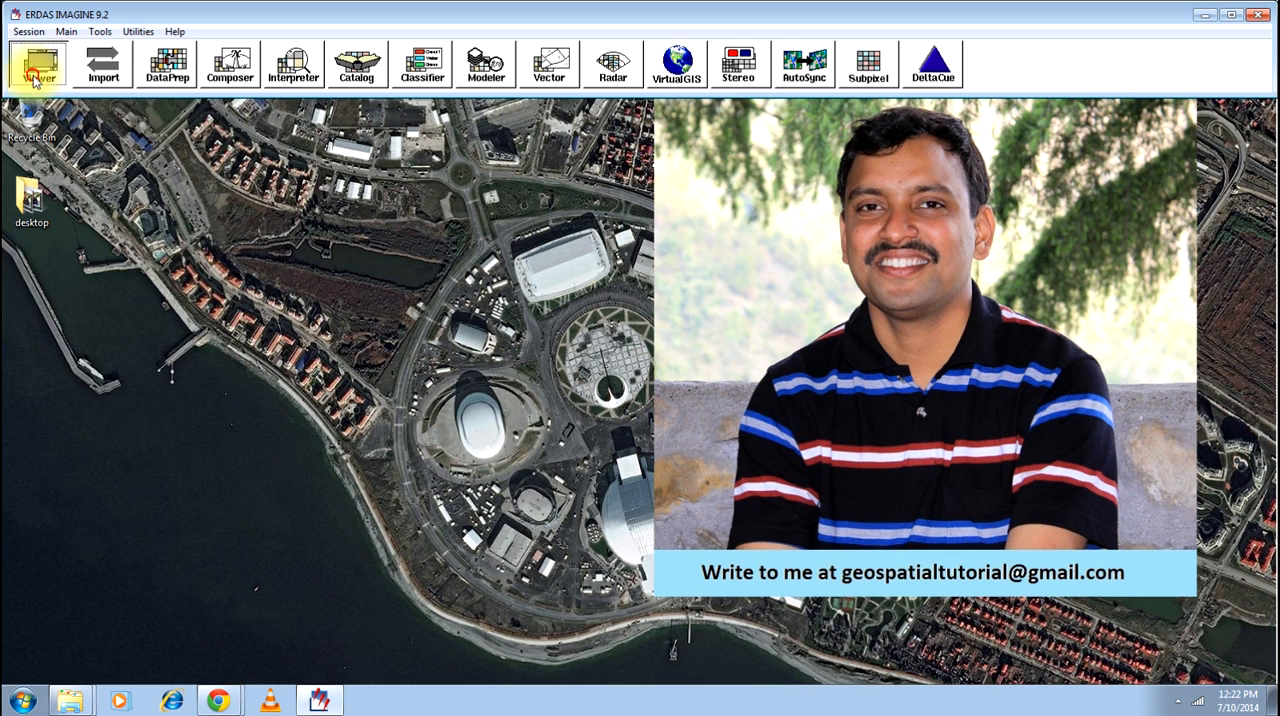
Display bangalore.jpg in a new viewer and zoom in on the topo sheet
left_click(36, 64)
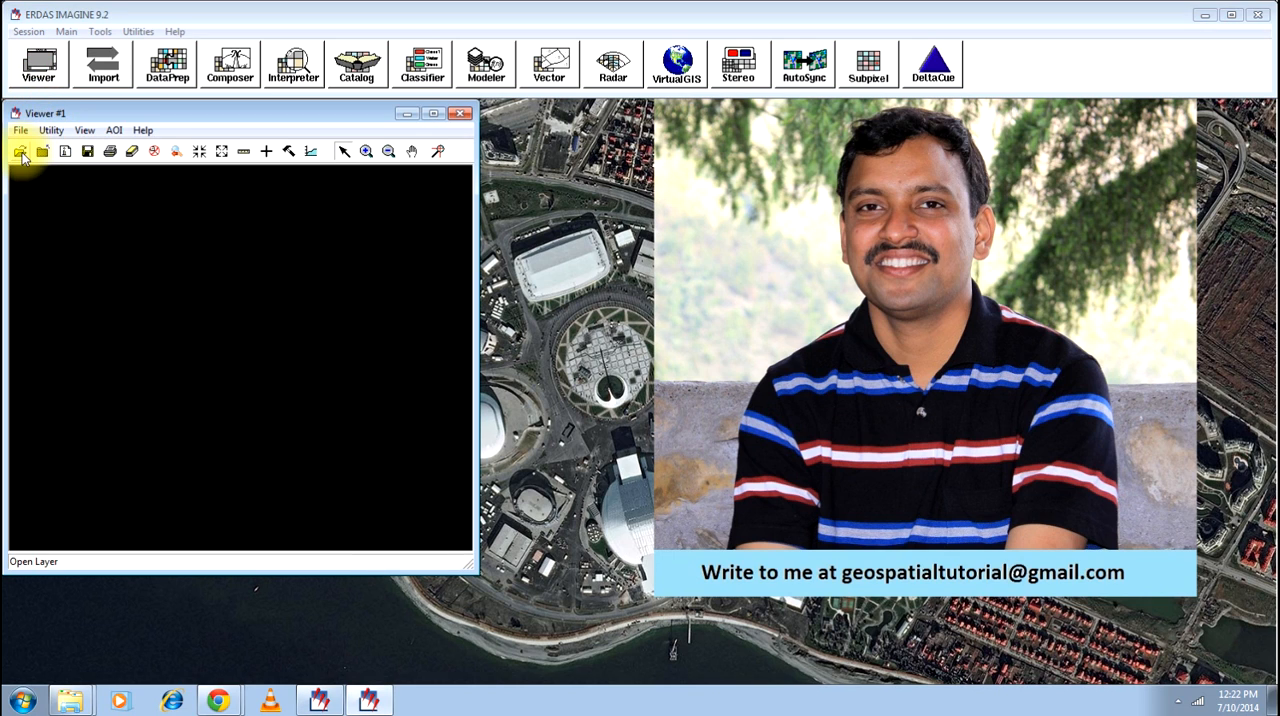
left_click(20, 152)
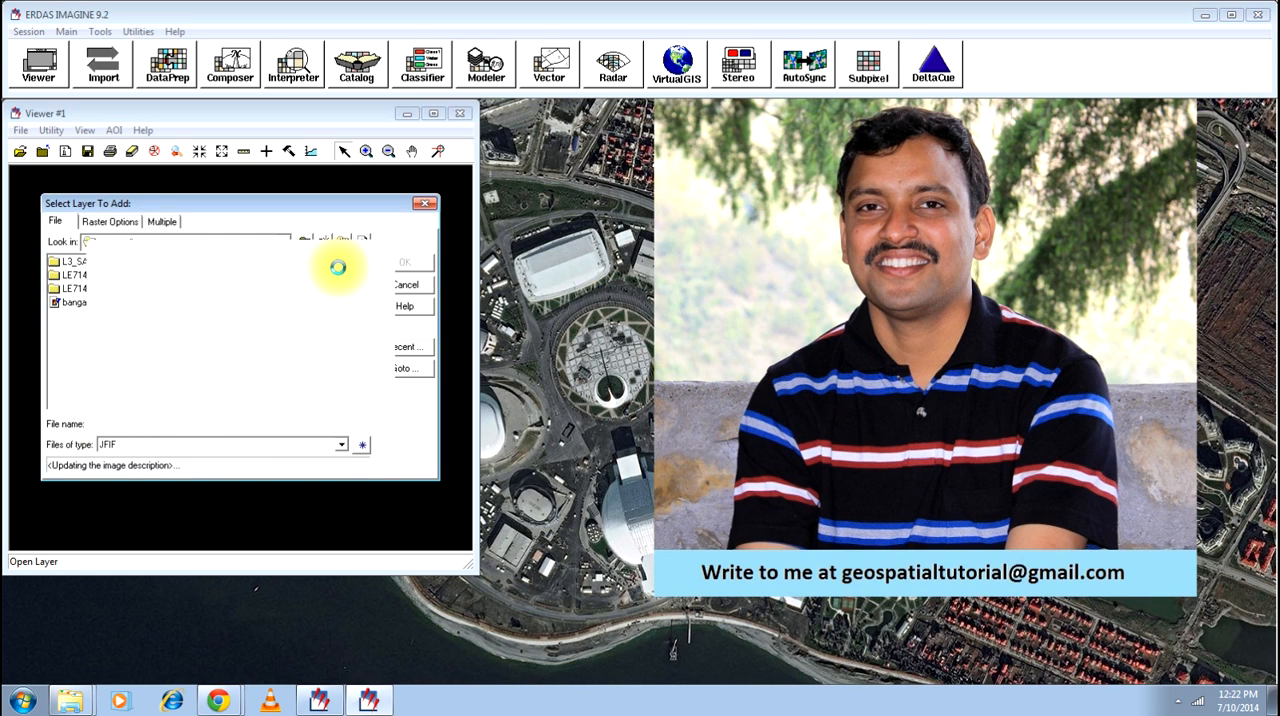
left_click(404, 262)
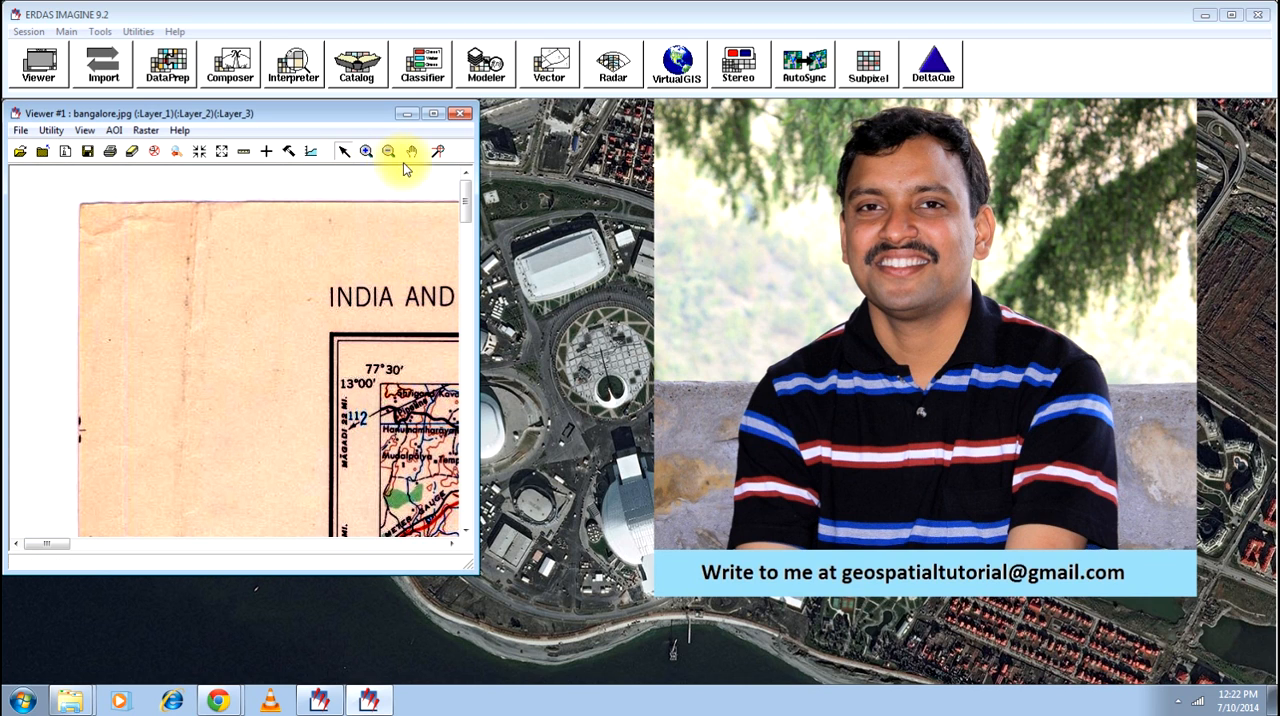
left_click(388, 152)
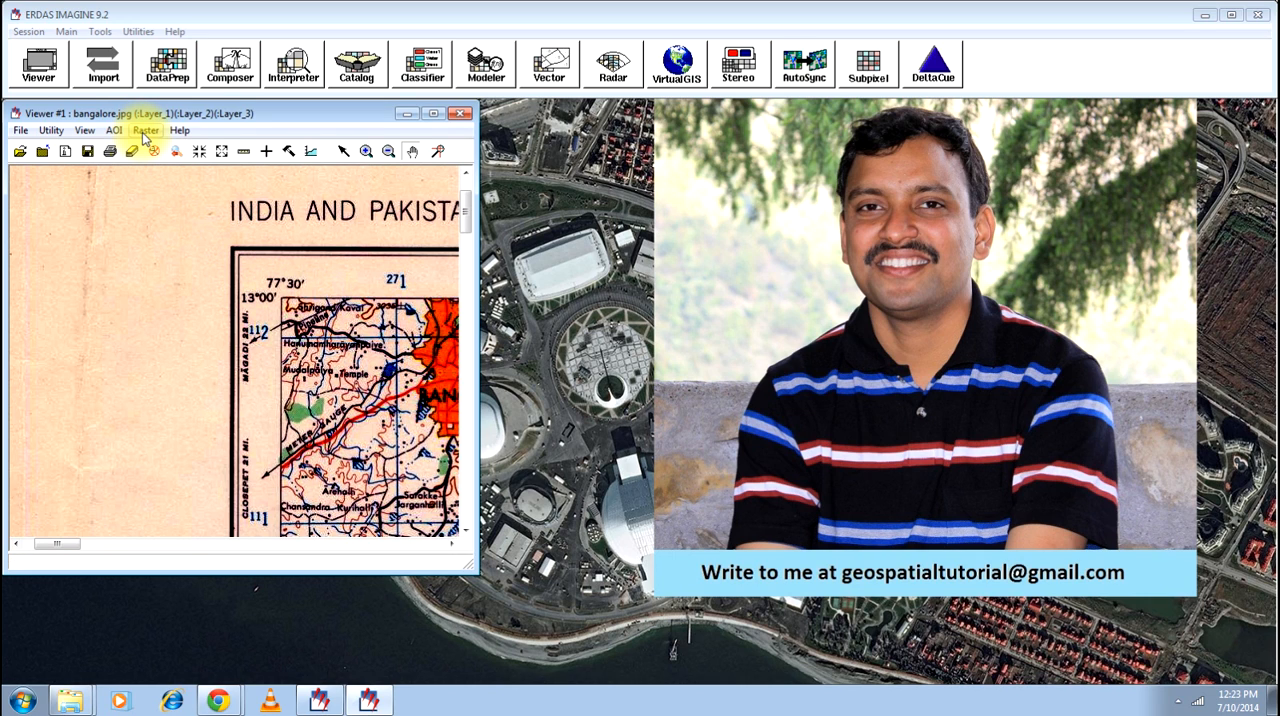
Begin Raster geometric correction using the Polynomial geometric model
left_click(146, 130)
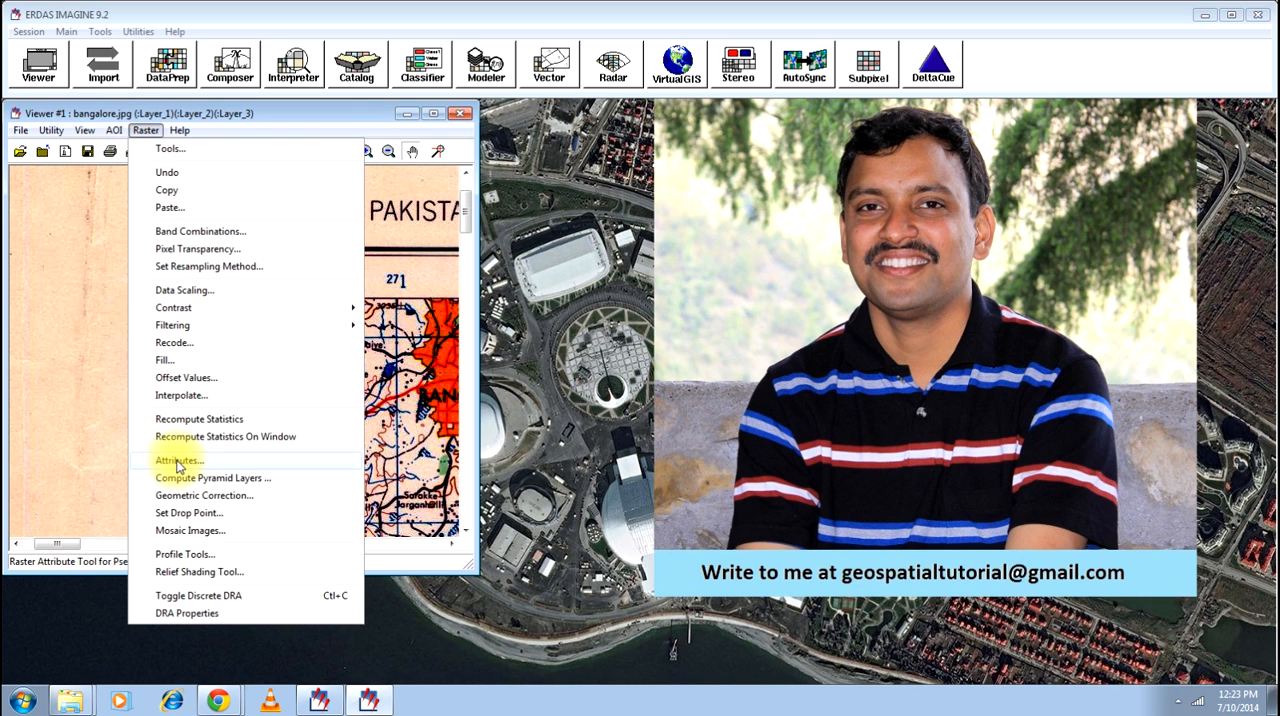
left_click(178, 460)
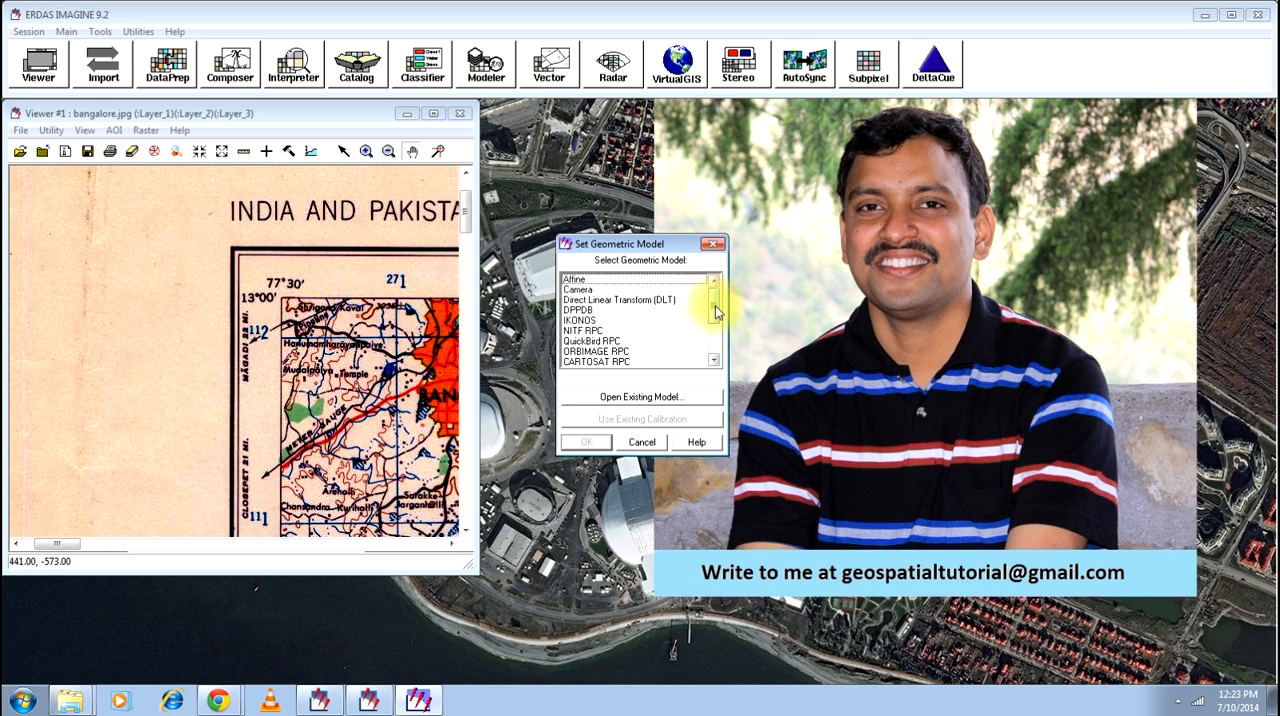
scroll("down", 3)
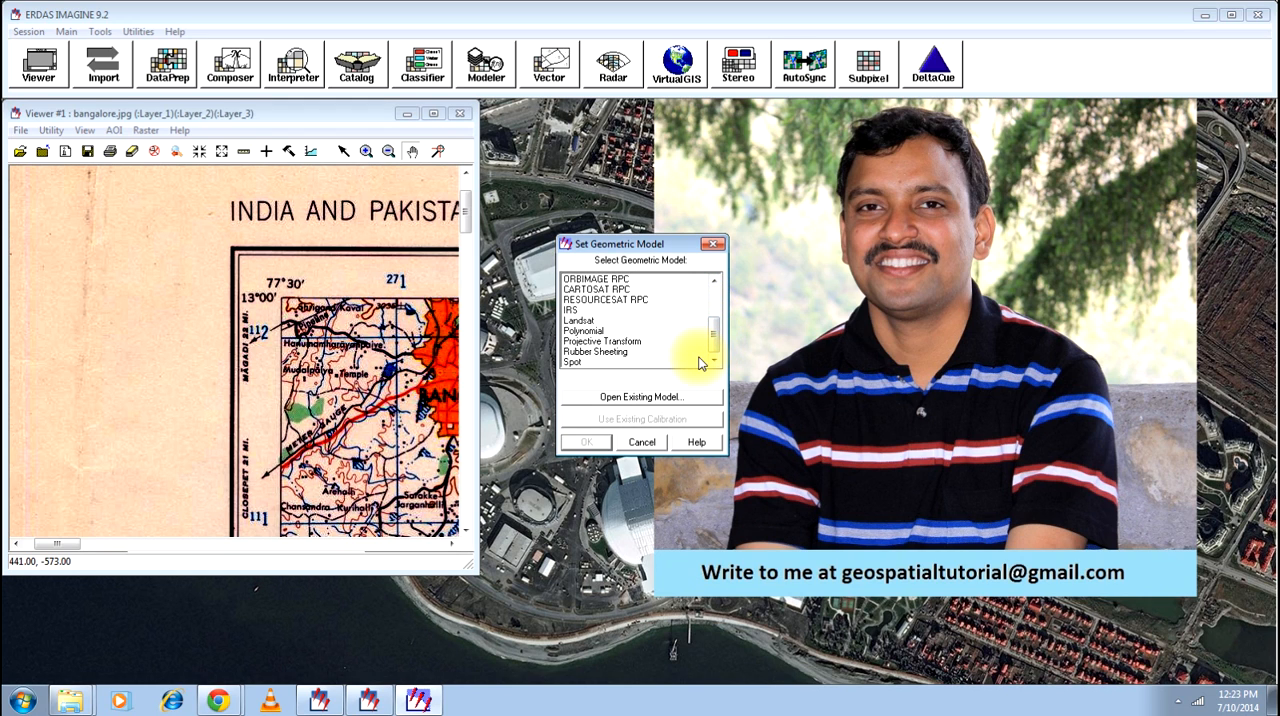
left_click(598, 332)
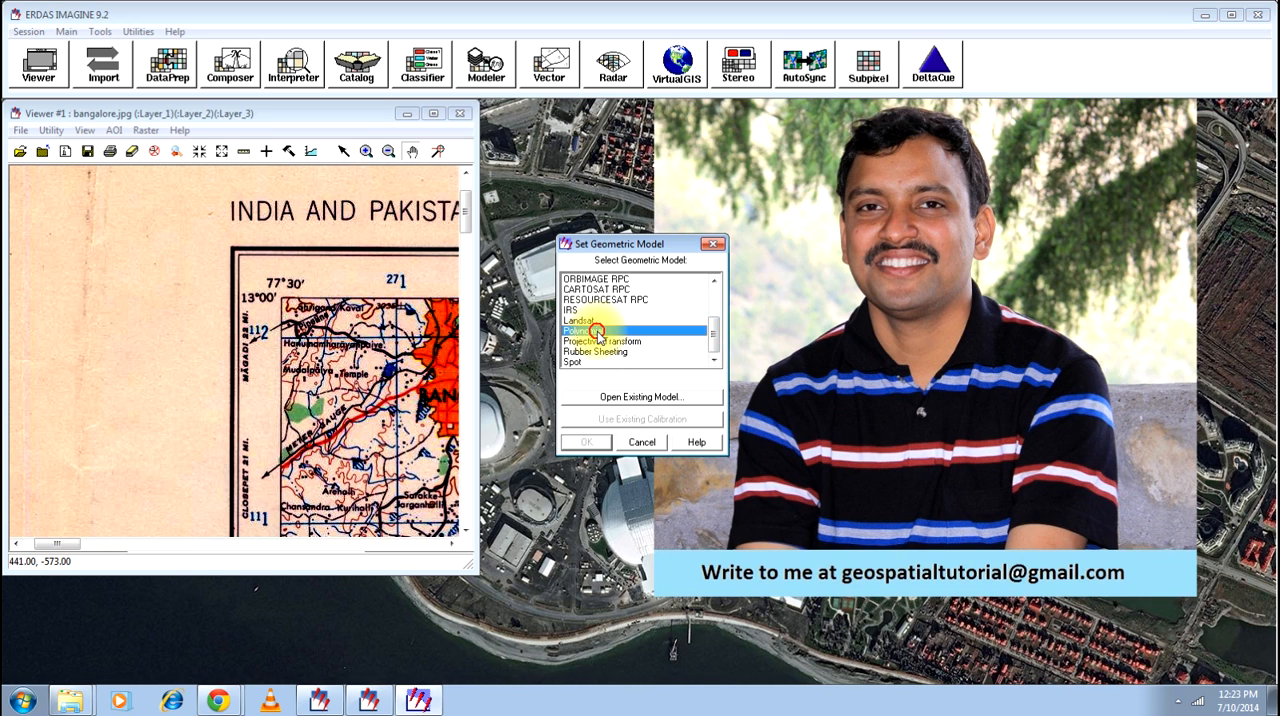
left_click(584, 440)
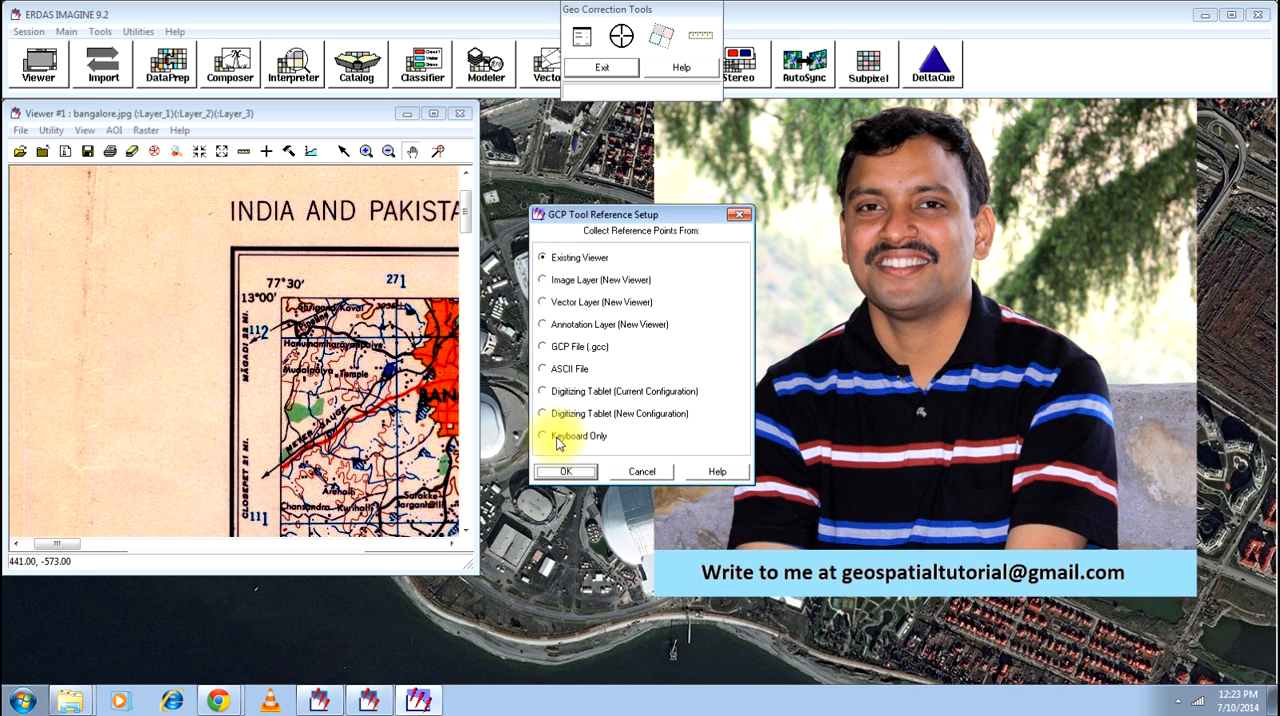
Use Keyboard Only reference points and accept the unknown reference map projection
left_click(542, 434)
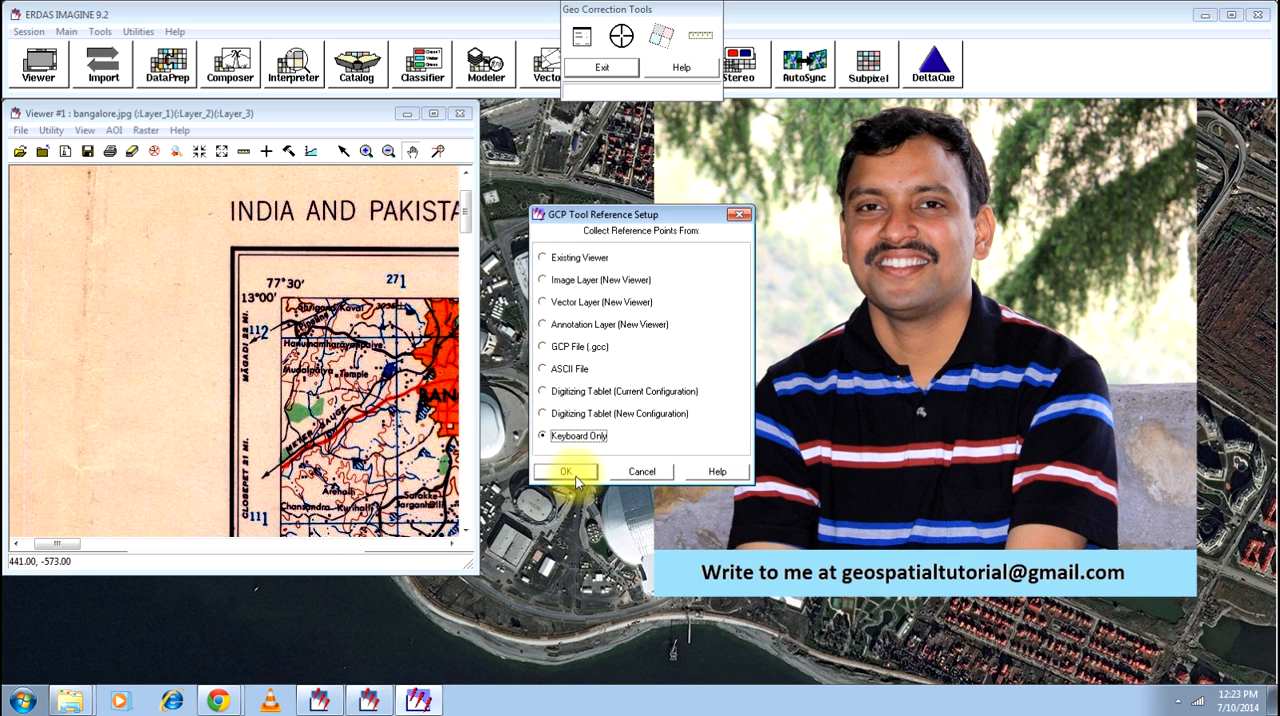
left_click(564, 470)
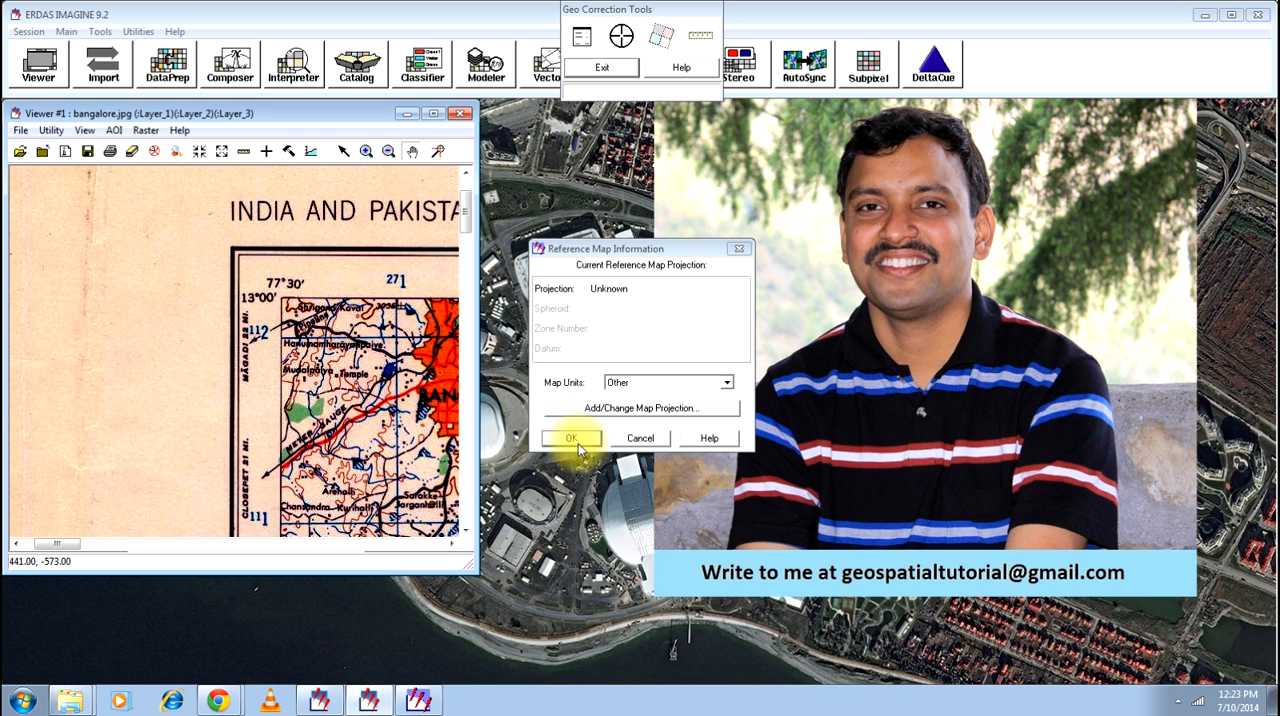
left_click(570, 438)
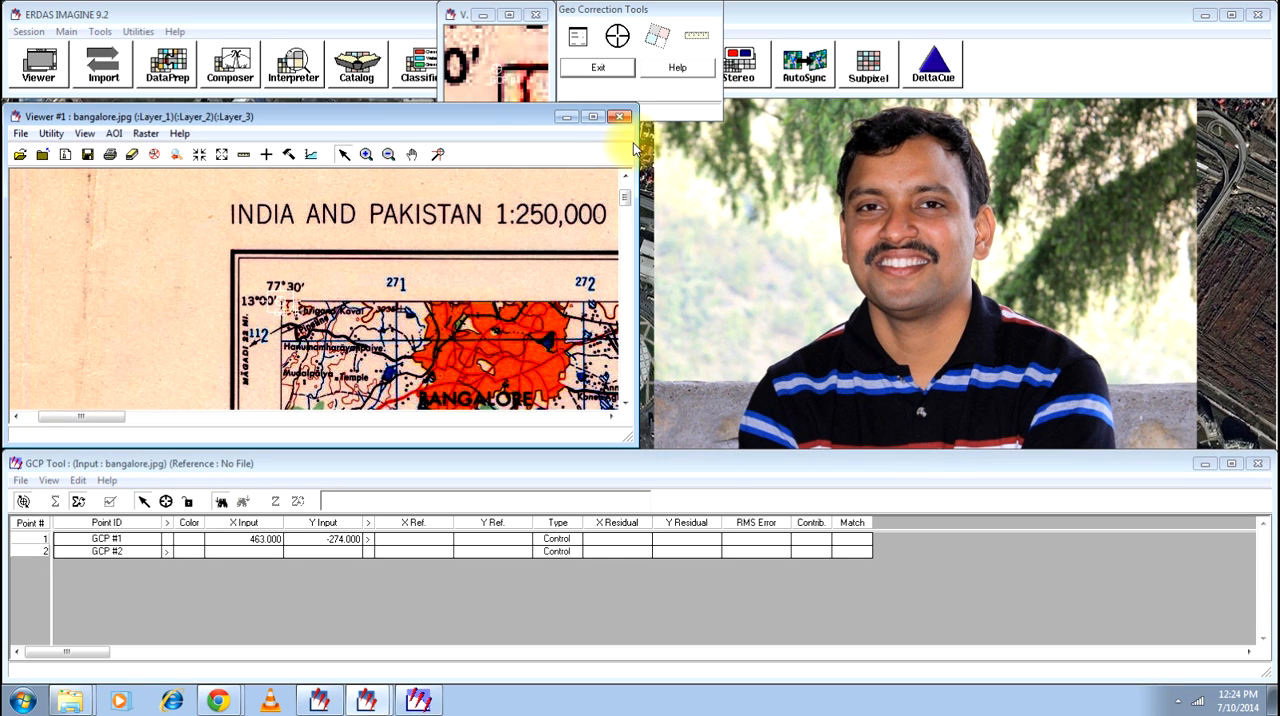
Place GCP #1 on the top-left grid corner with X Ref 77.50 and Y Ref 13
left_click(284, 302)
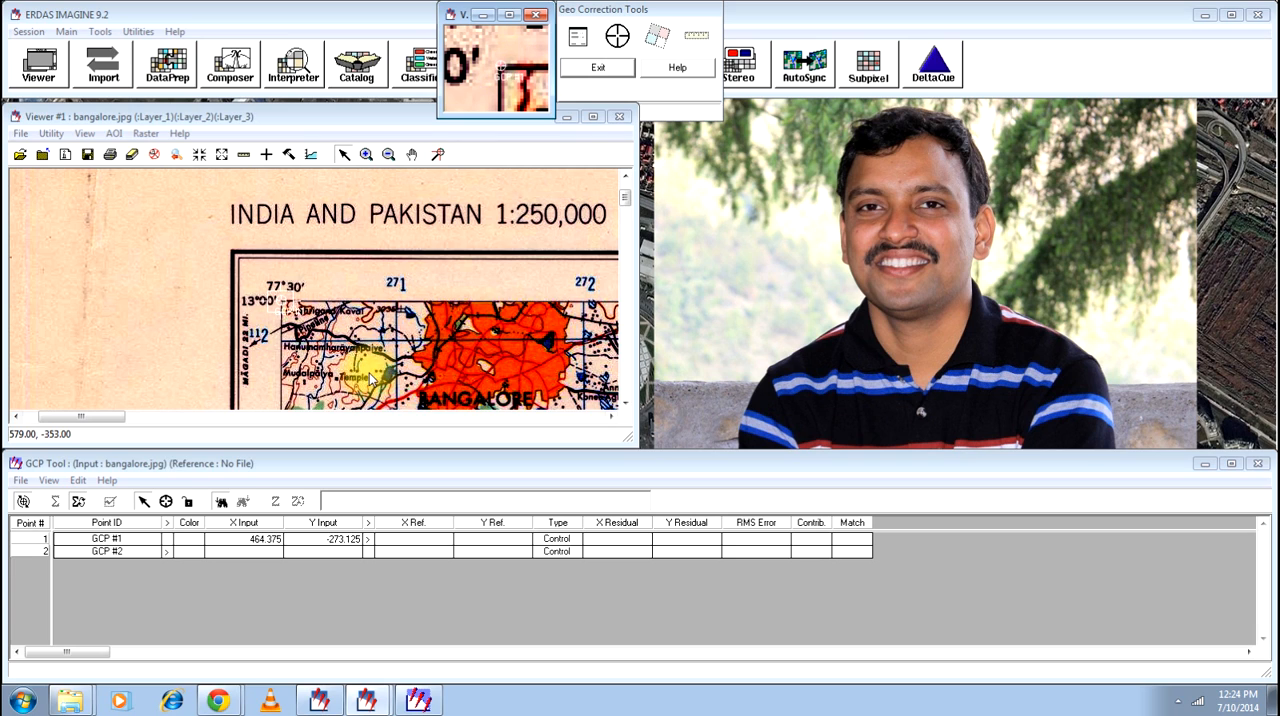
left_click(412, 540)
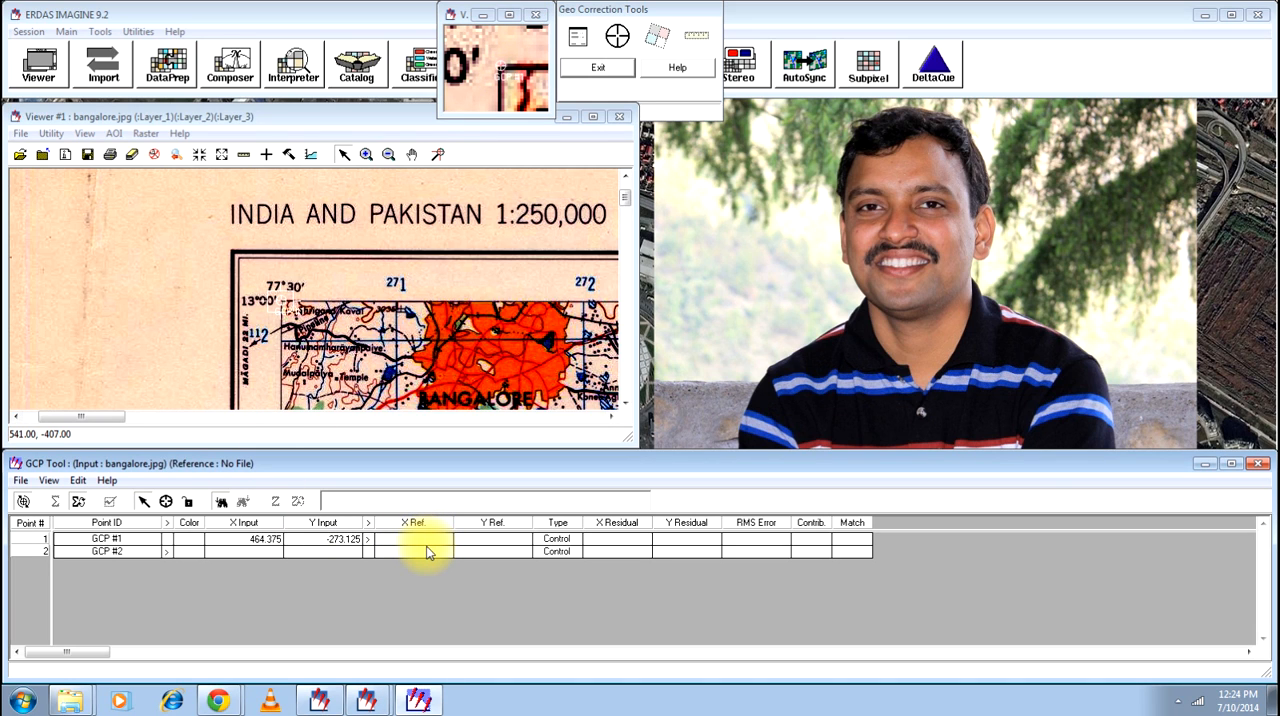
type("77.50")
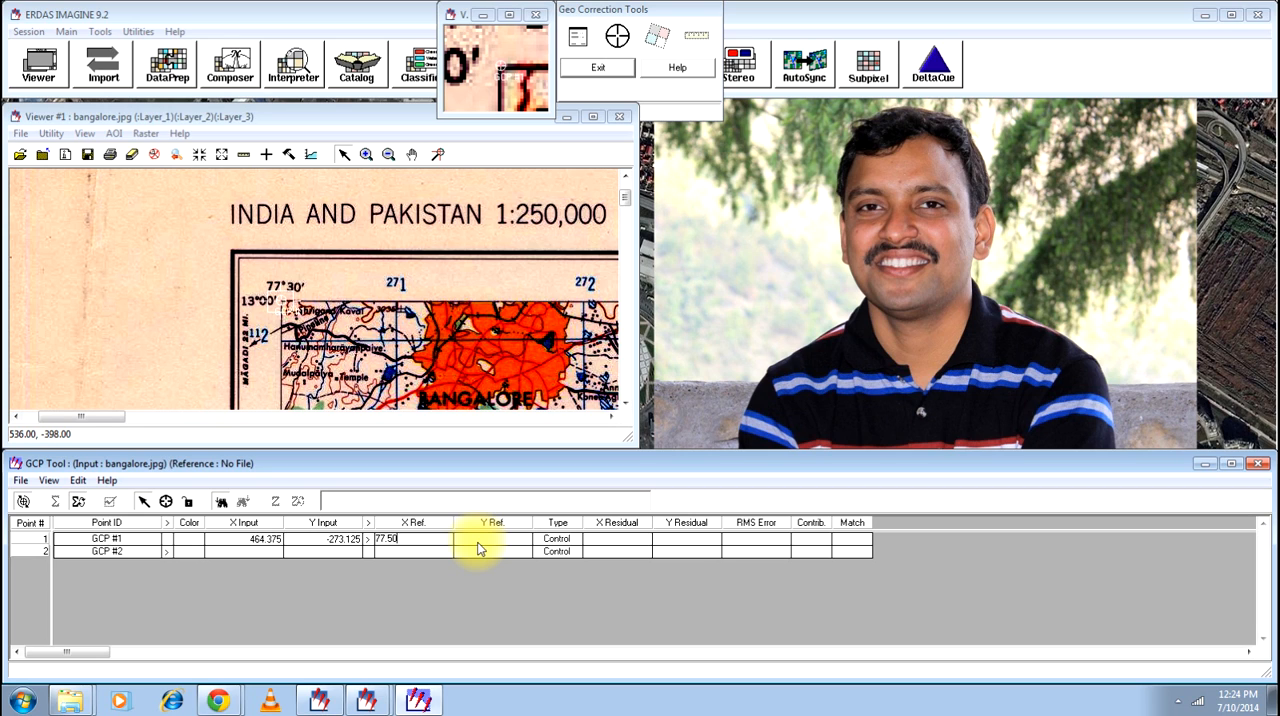
type("13.00")
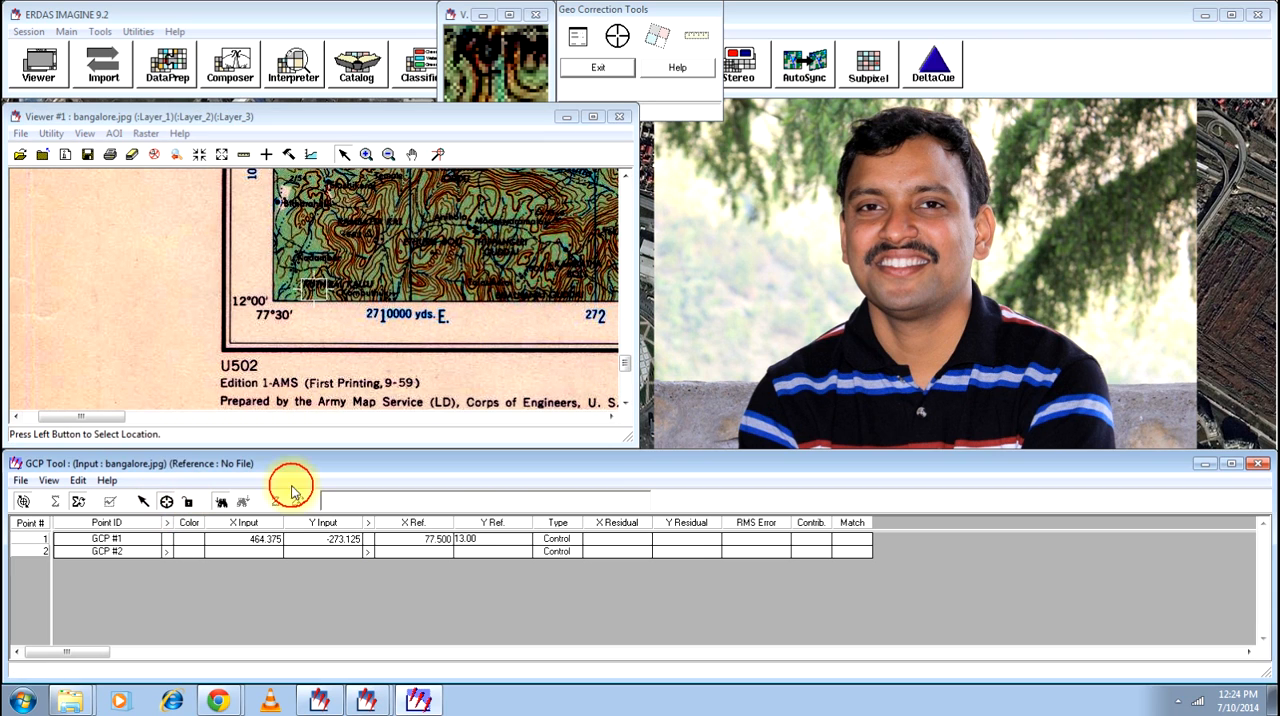
Place GCP #2 at the bottom-left corner with reference 77.5, 12.00
left_click(270, 300)
type("15")
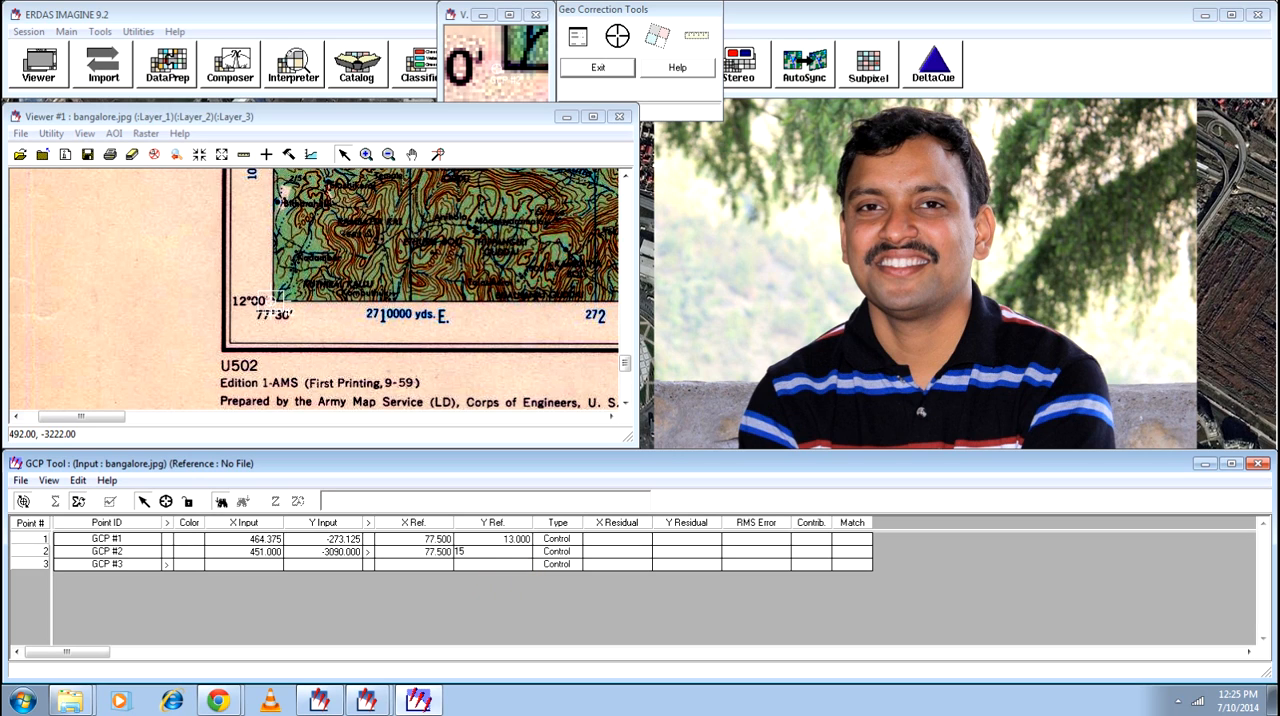
type("120")
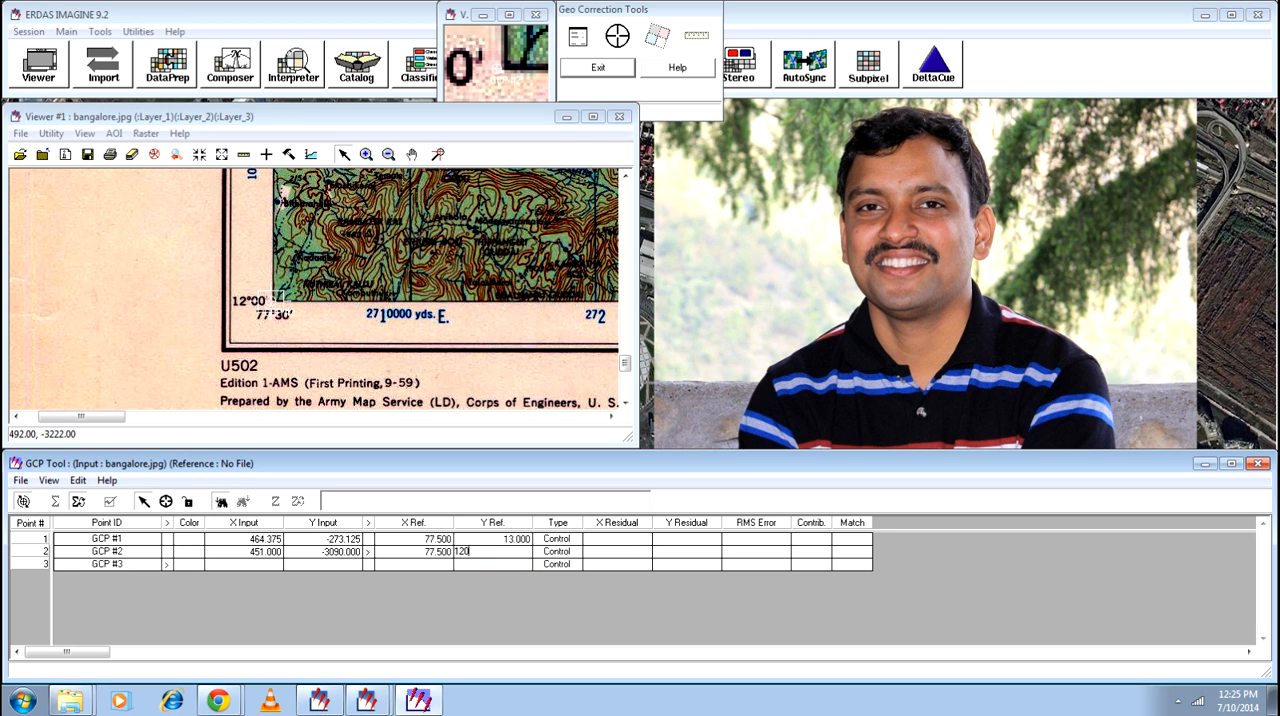
type("12.00")
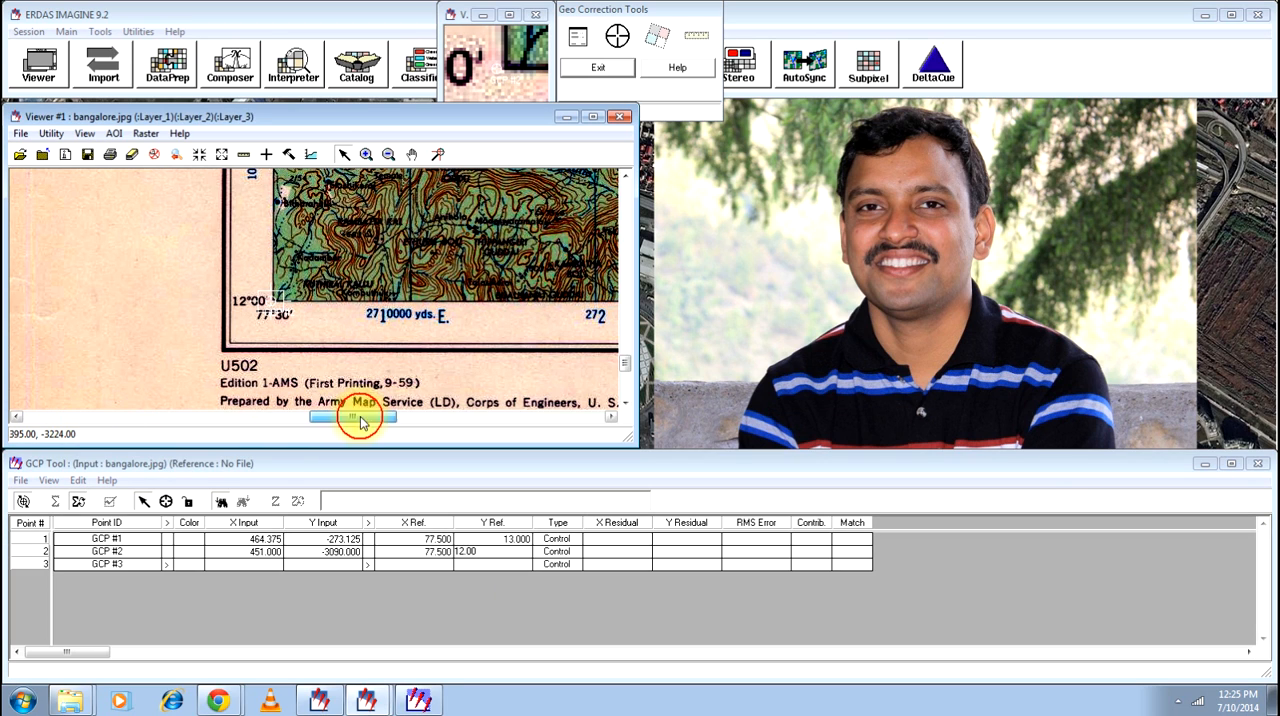
Pan right and place GCP #3 on the 79°00' corner with X Ref 79
left_click_drag(344, 416, 560, 416)
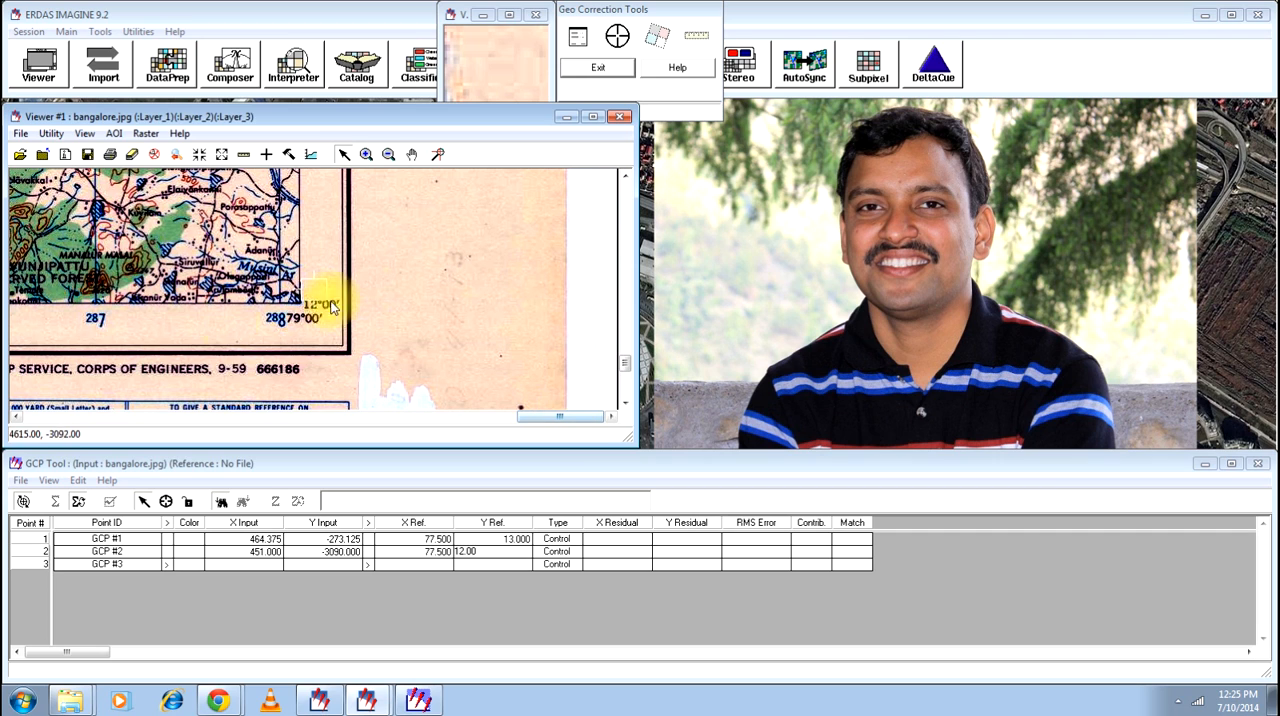
left_click(164, 500)
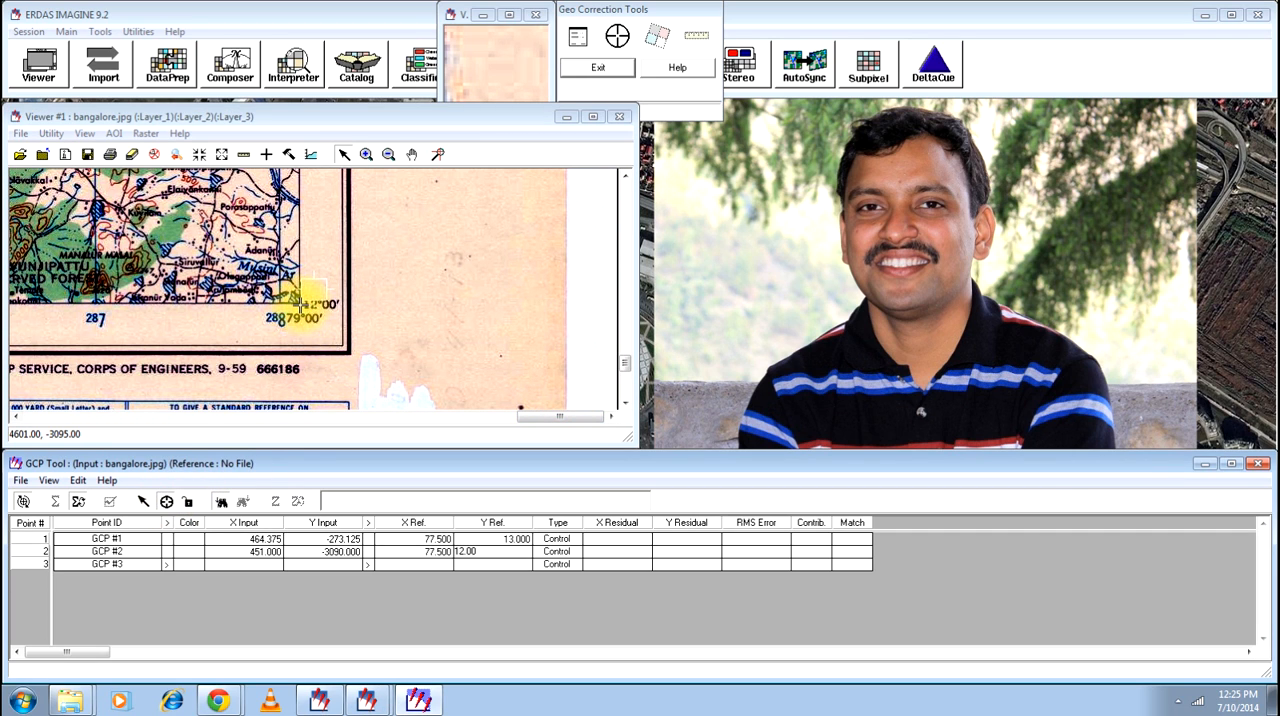
left_click(310, 330)
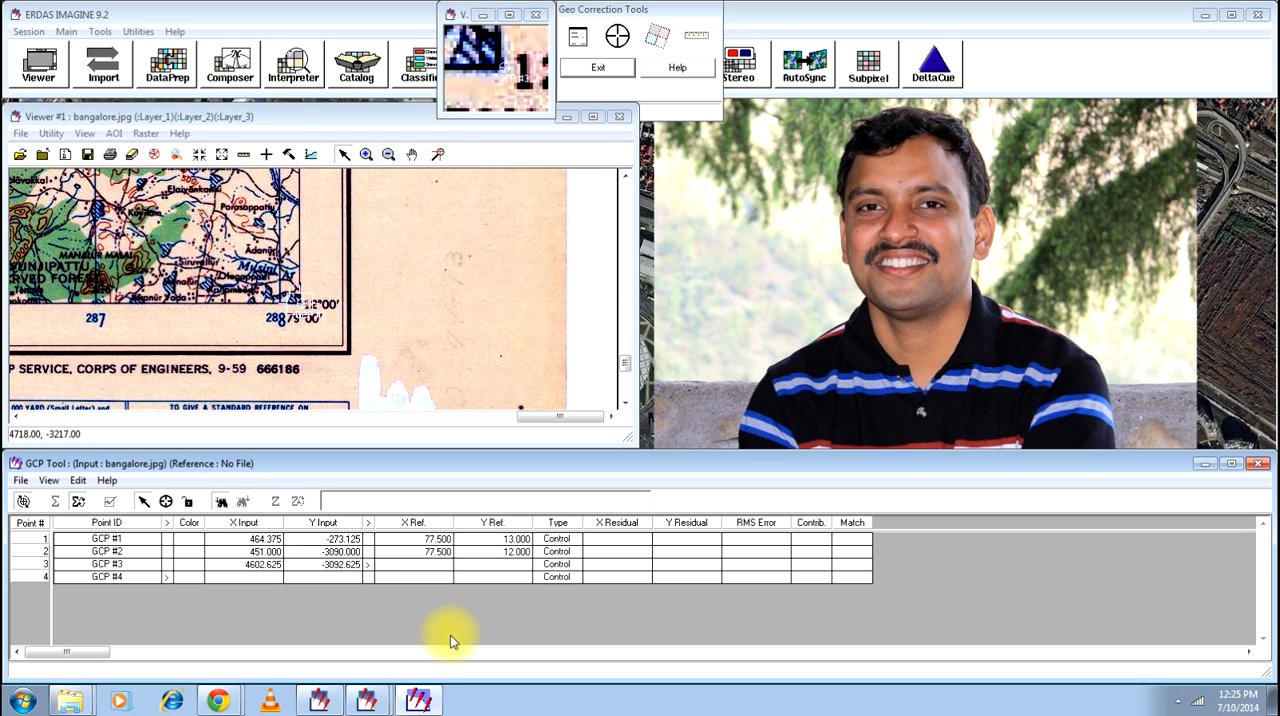
type("79.000")
type("12")
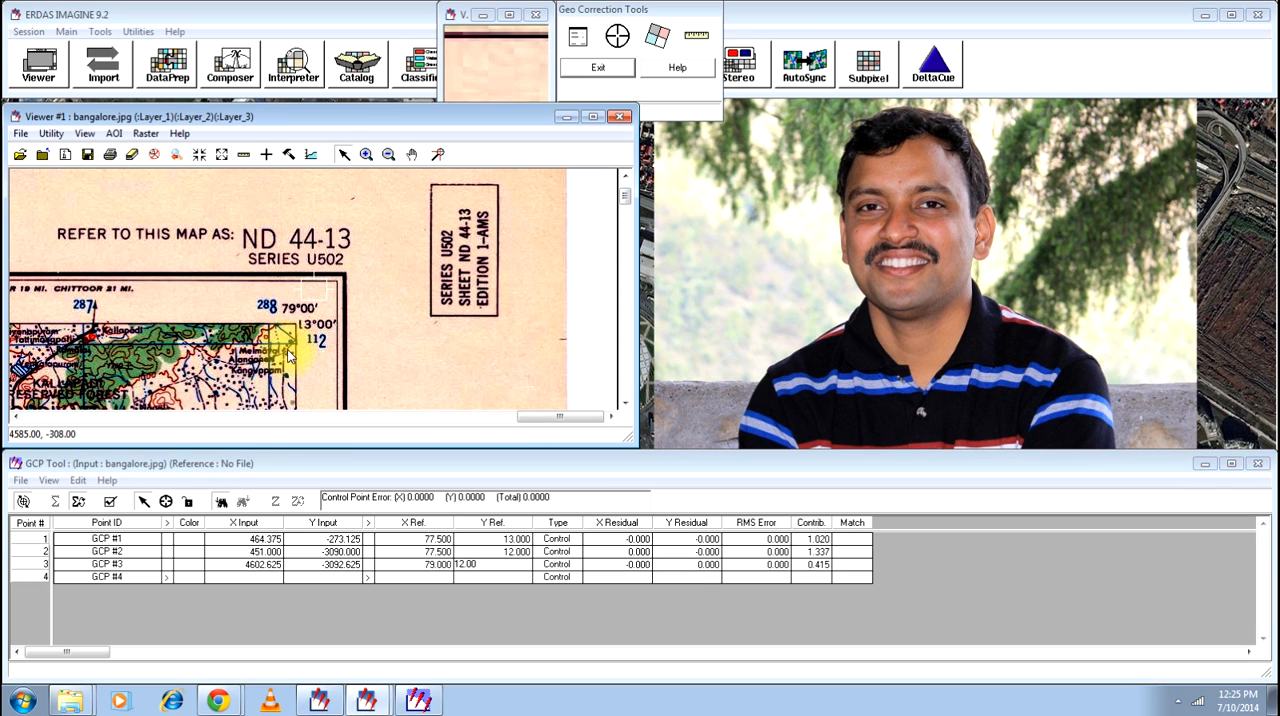
Finish GCP #3 at 79, 12 and GCP #4 near 79, 13 so RMS errors compute
left_click(164, 500)
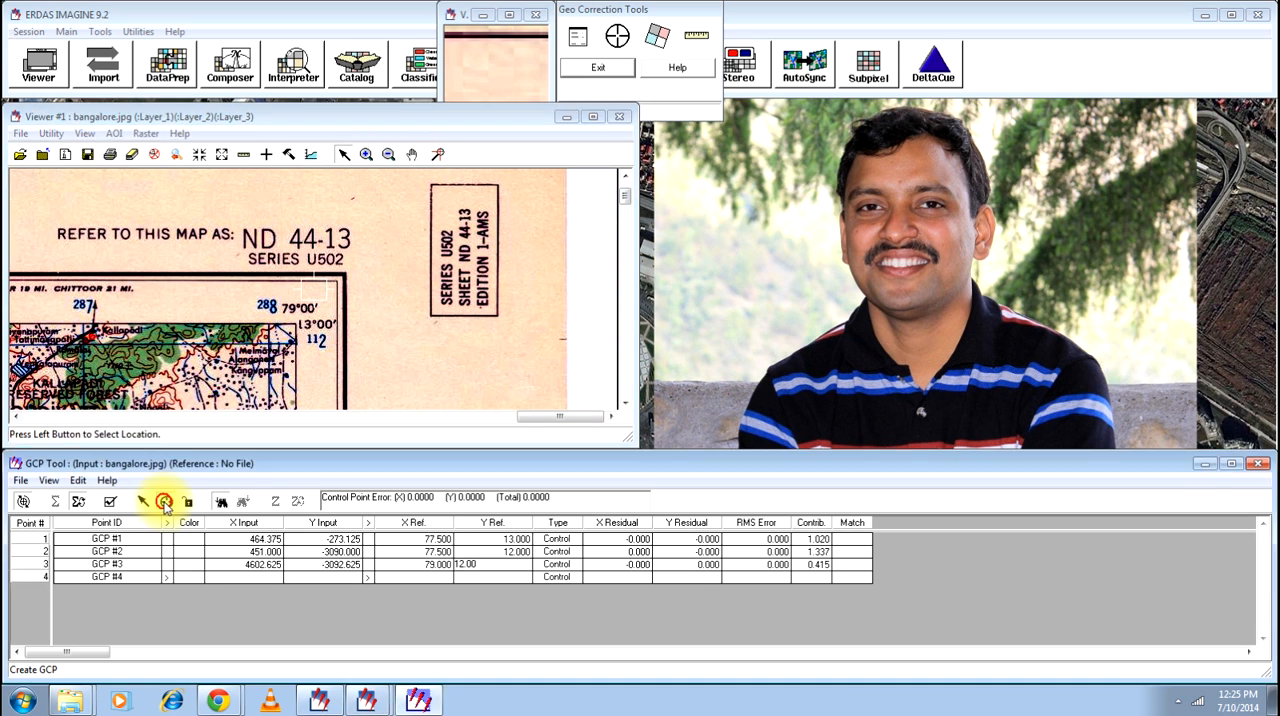
left_click(296, 320)
type("78.992")
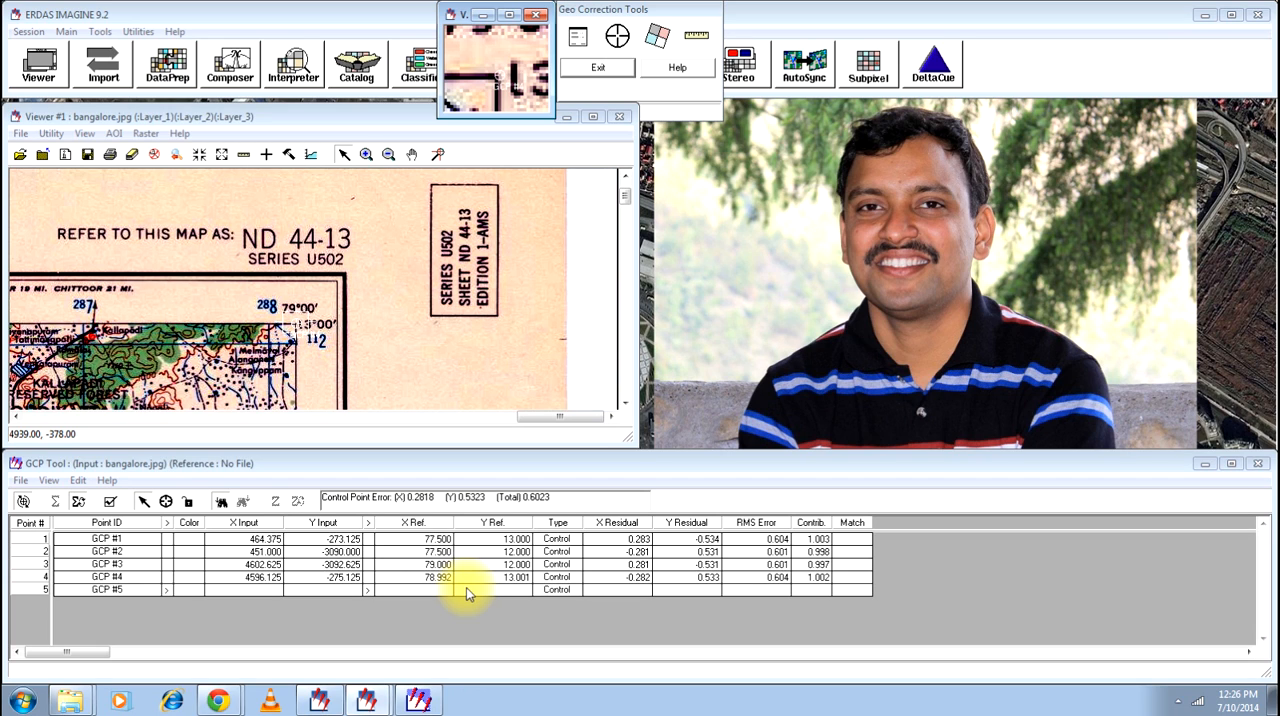
mouse_move(456, 590)
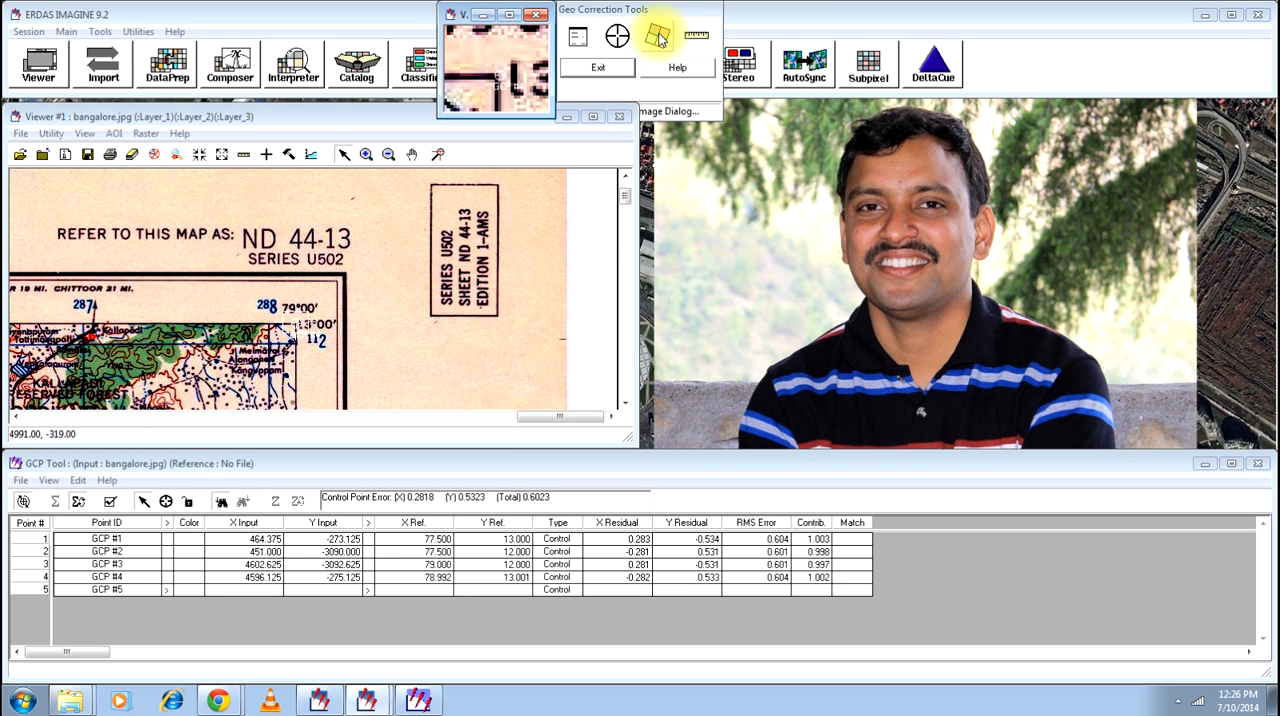
Set the resample output to georeferenced.tif, replacing the existing file
left_click(656, 36)
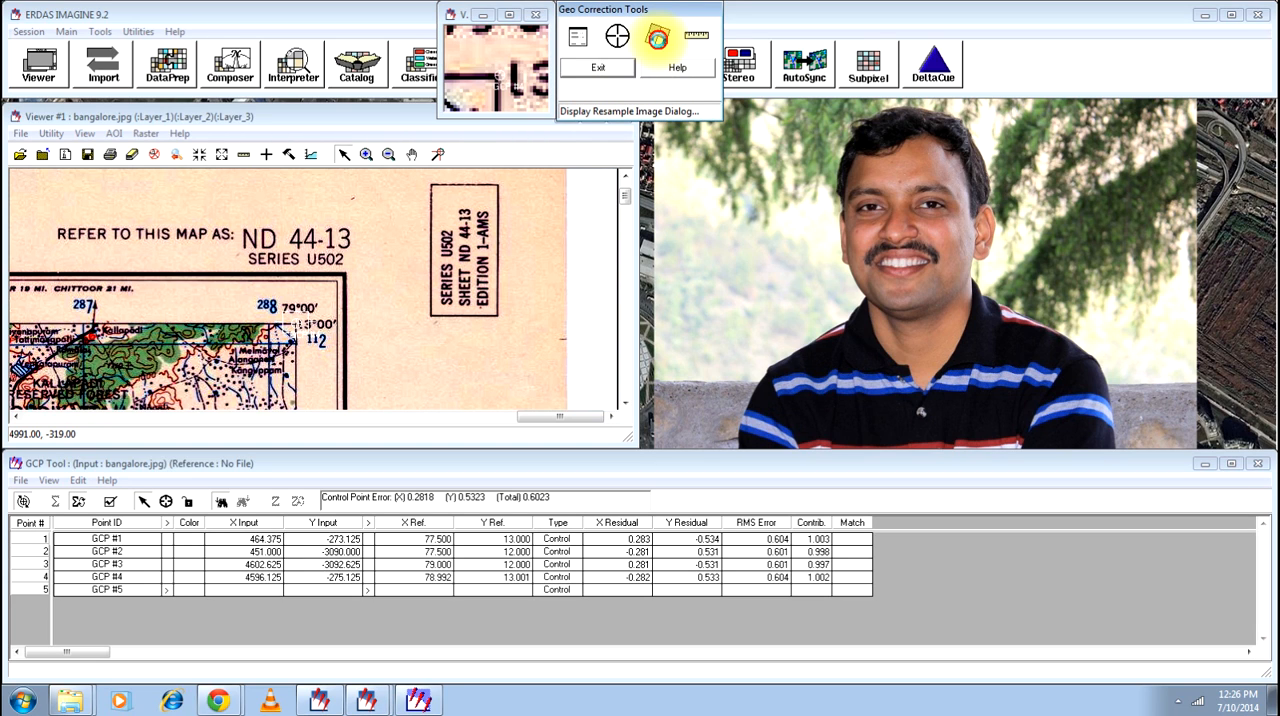
left_click(648, 36)
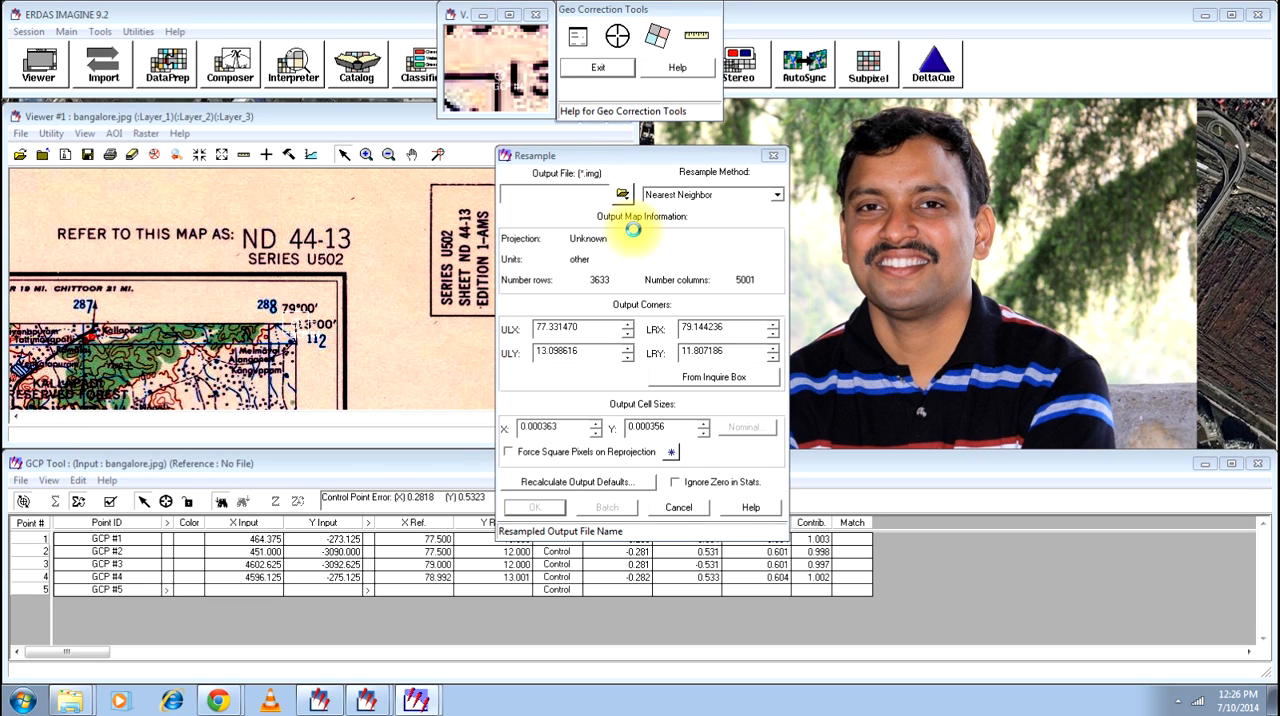
left_click(622, 192)
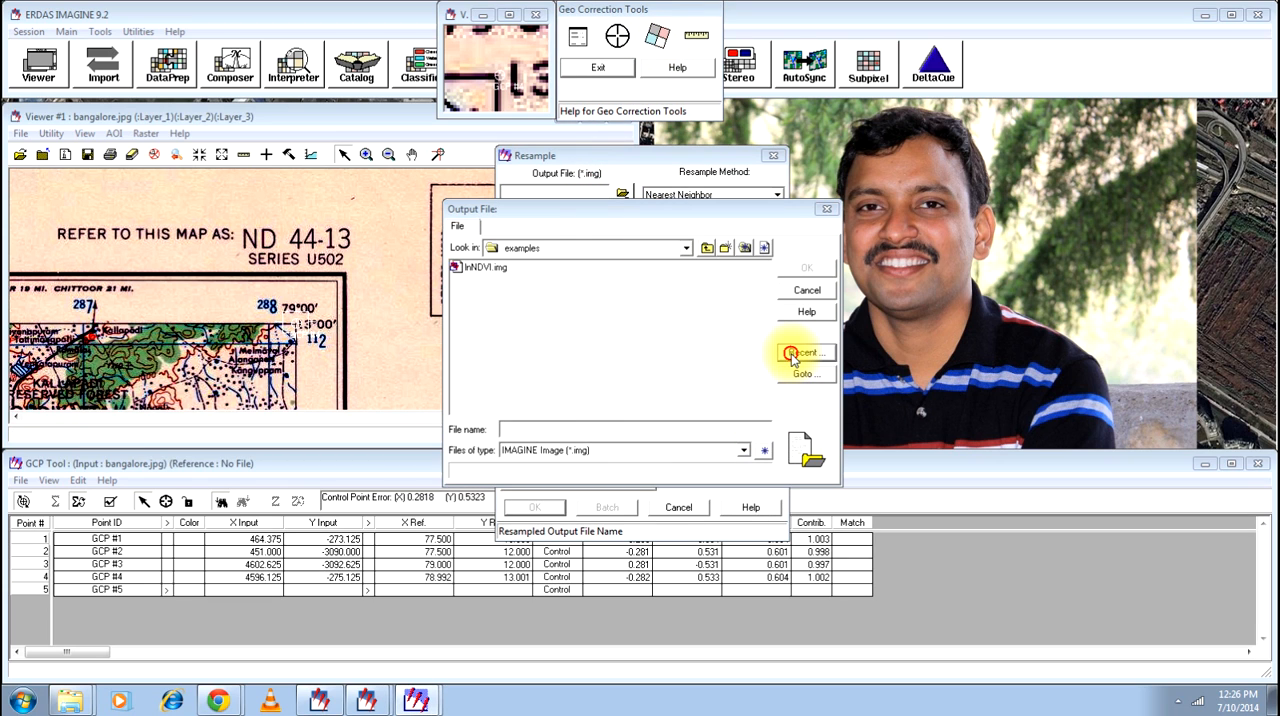
left_click(804, 352)
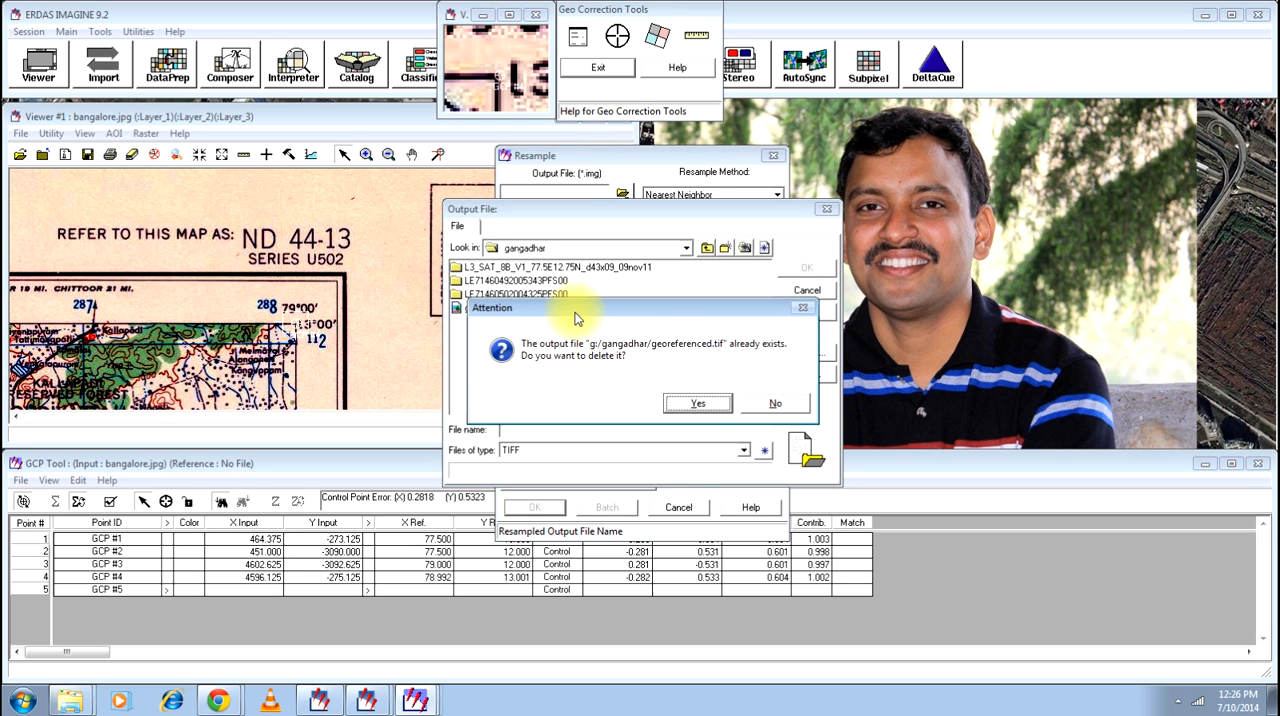
left_click(696, 404)
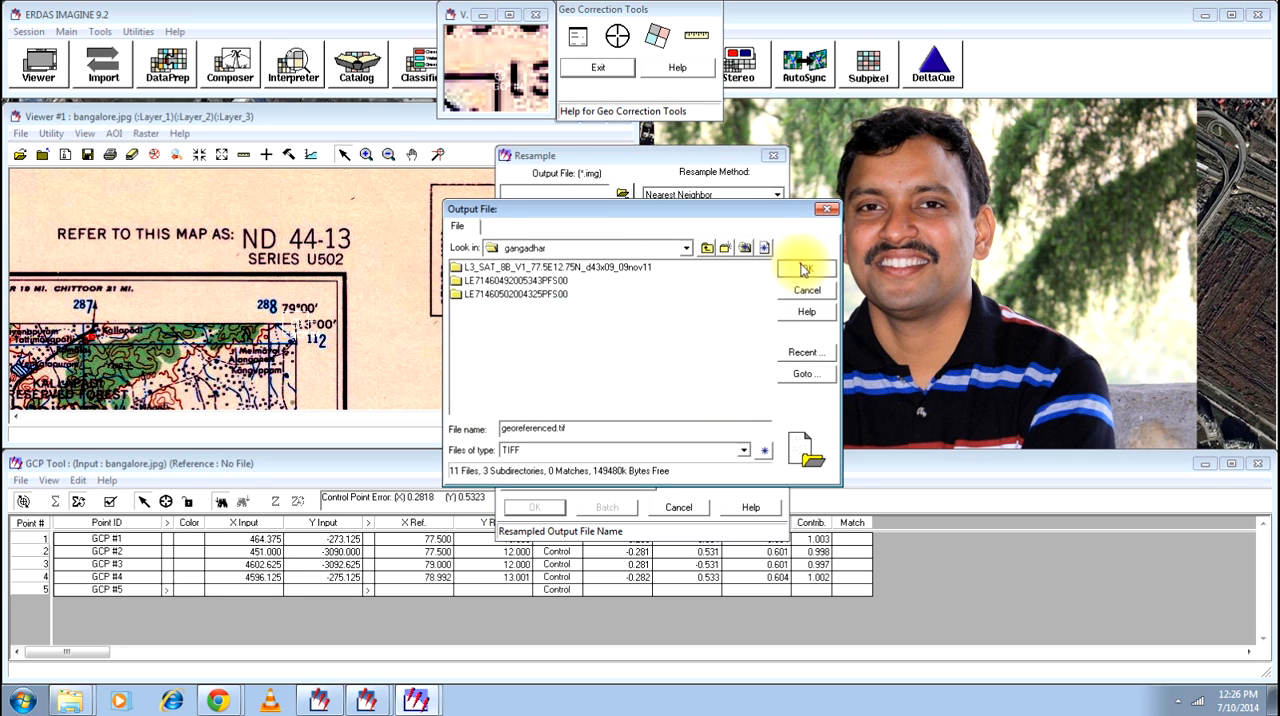
left_click(804, 268)
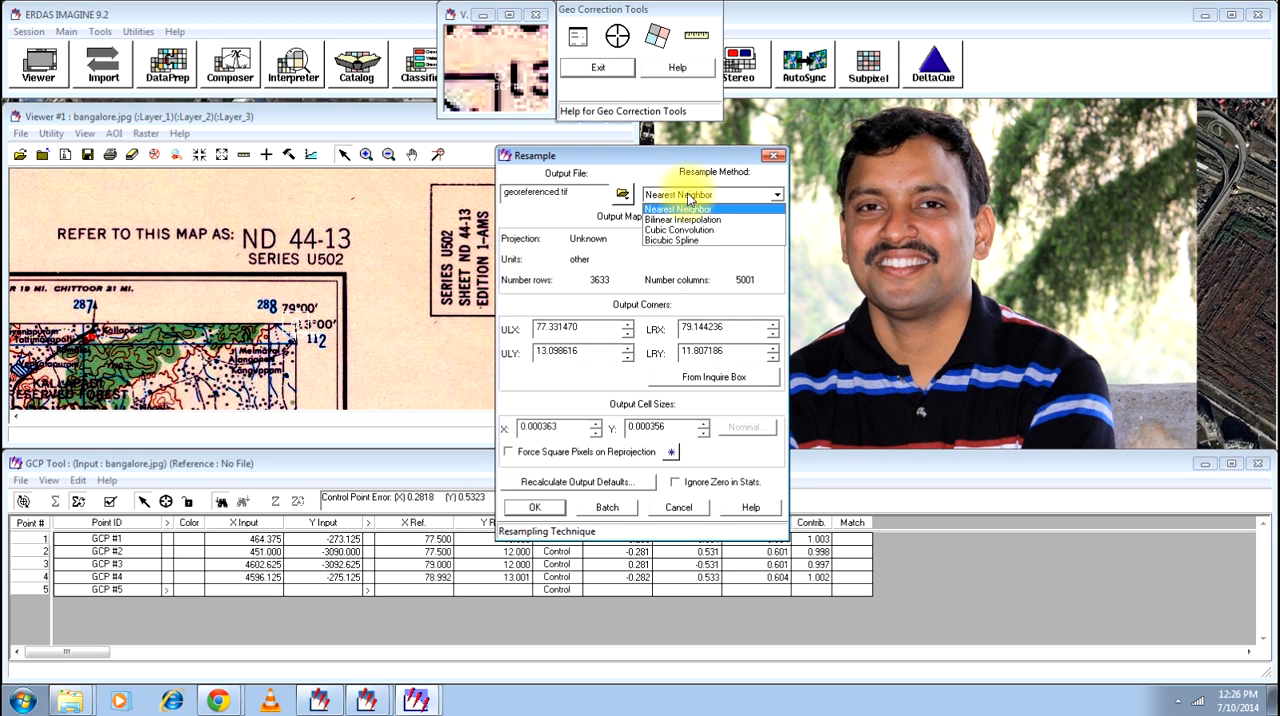
Run the resampling with Nearest Neighbor into the georeferenced TIFF
left_click(712, 194)
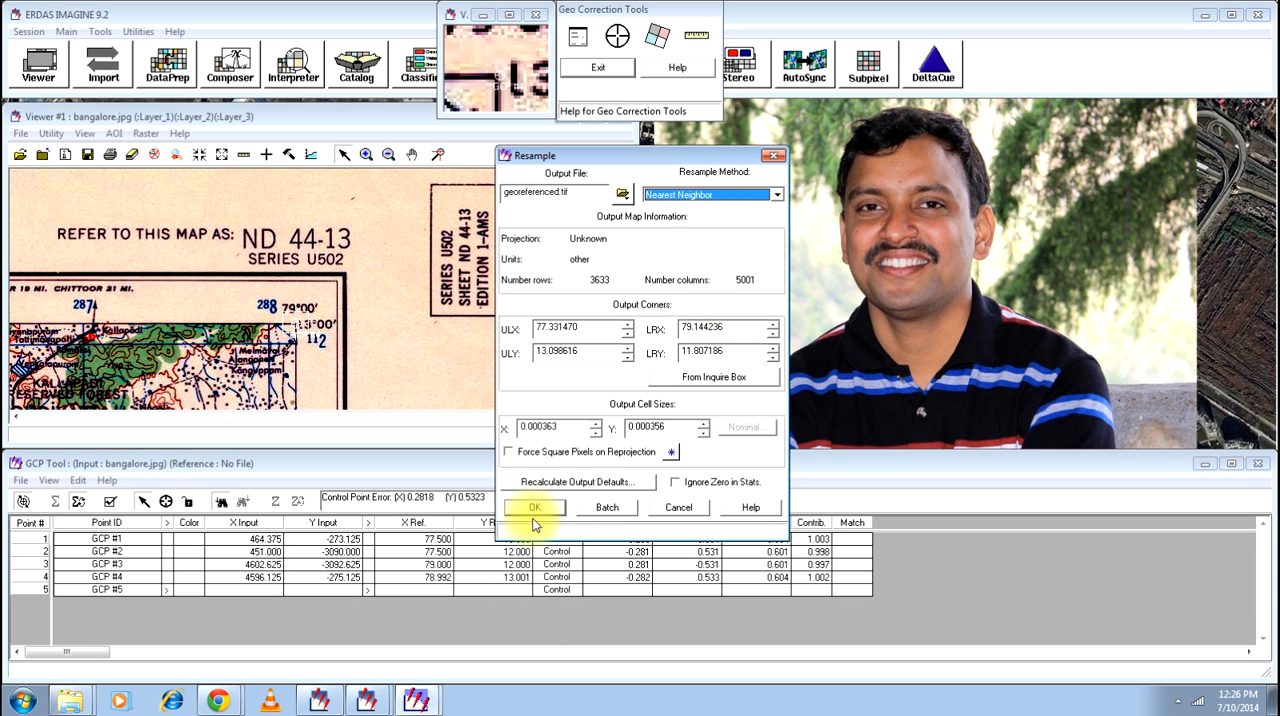
left_click(536, 508)
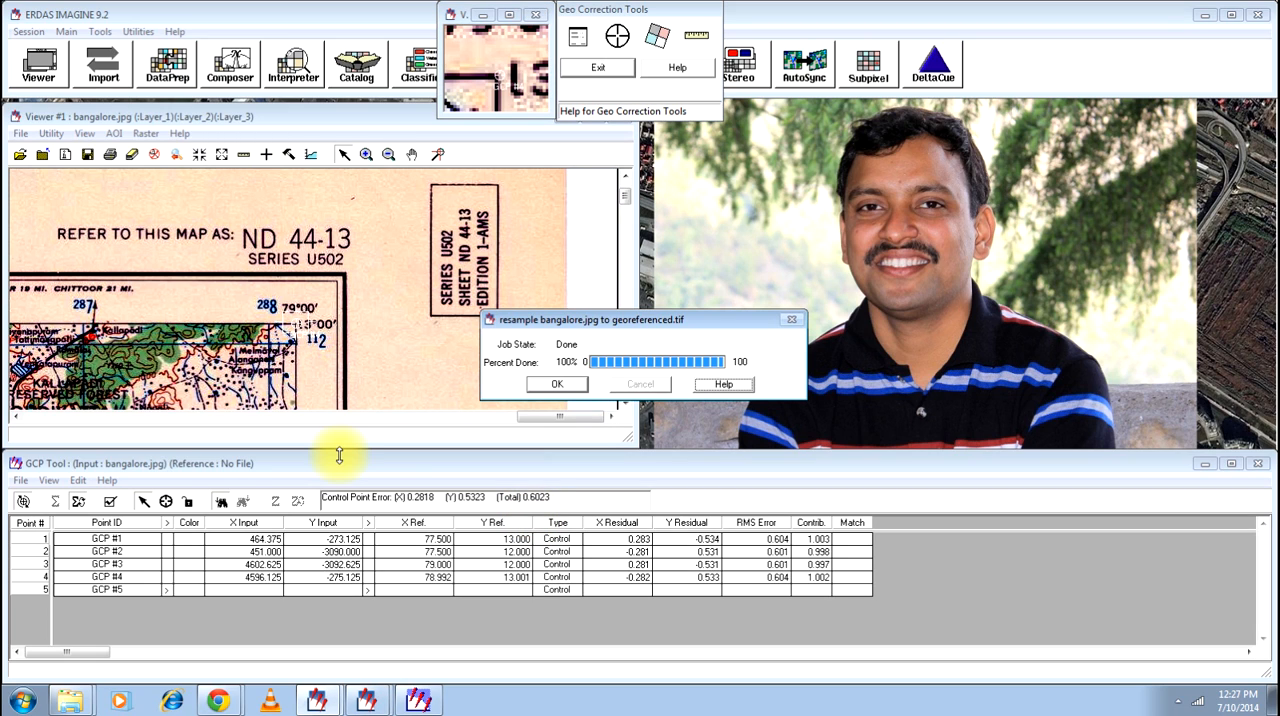
mouse_move(484, 488)
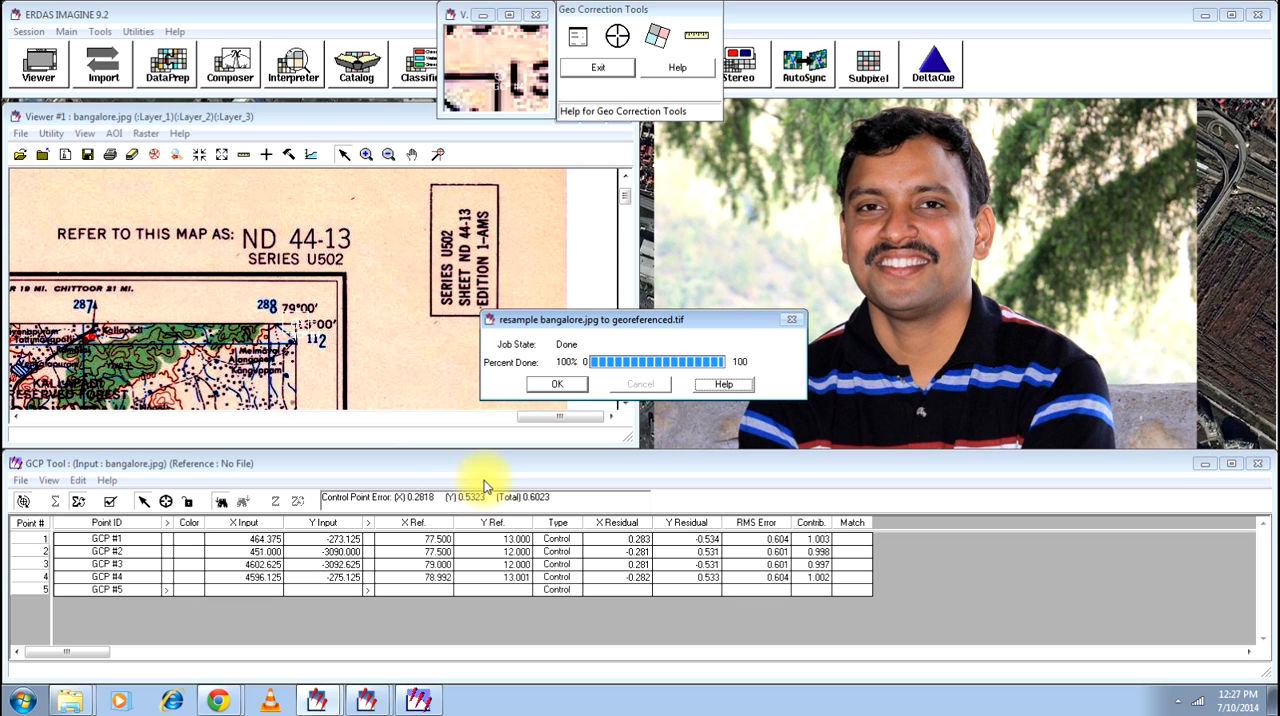
Dismiss the finished job and exit Geo Correction Tools without saving the model
left_click(556, 384)
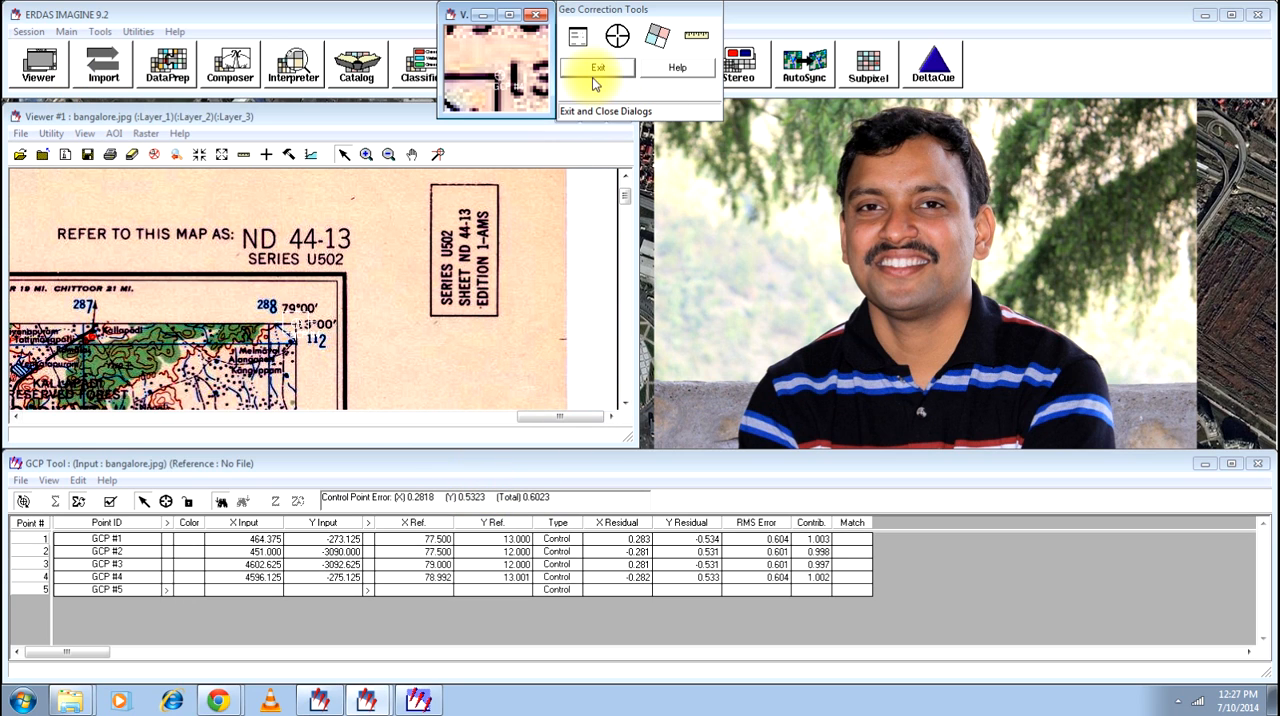
left_click(596, 68)
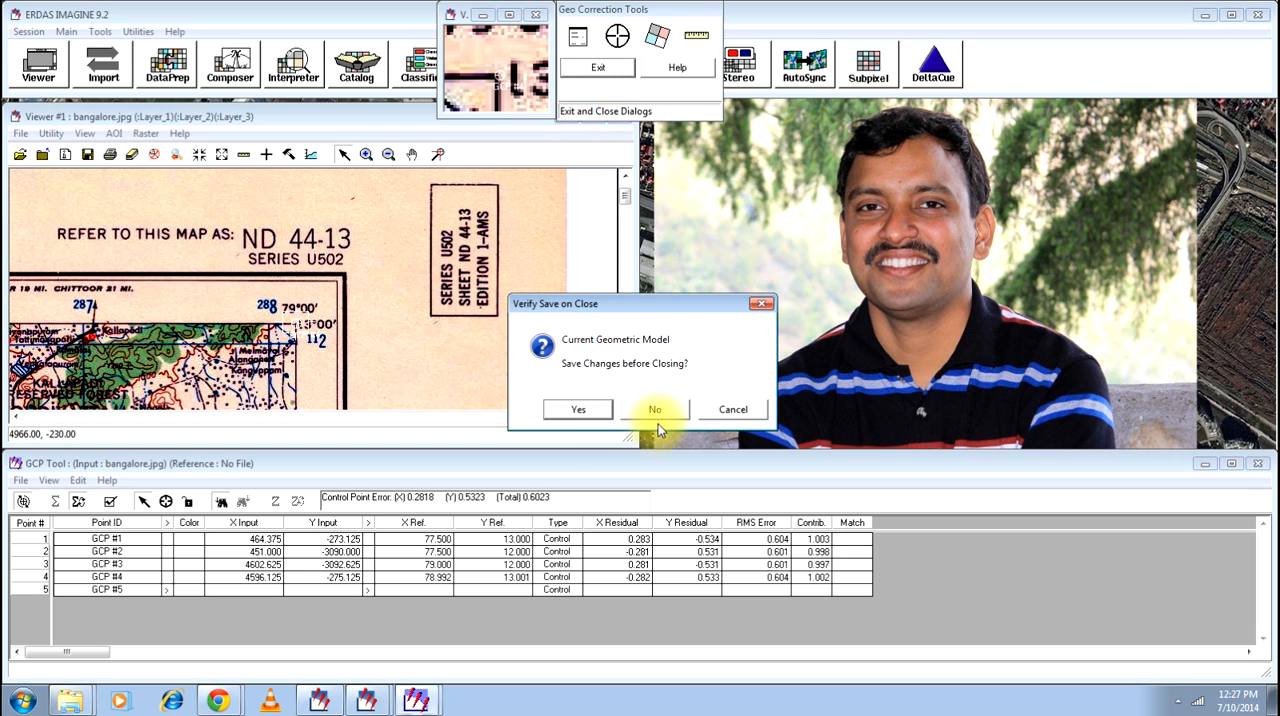
left_click(654, 408)
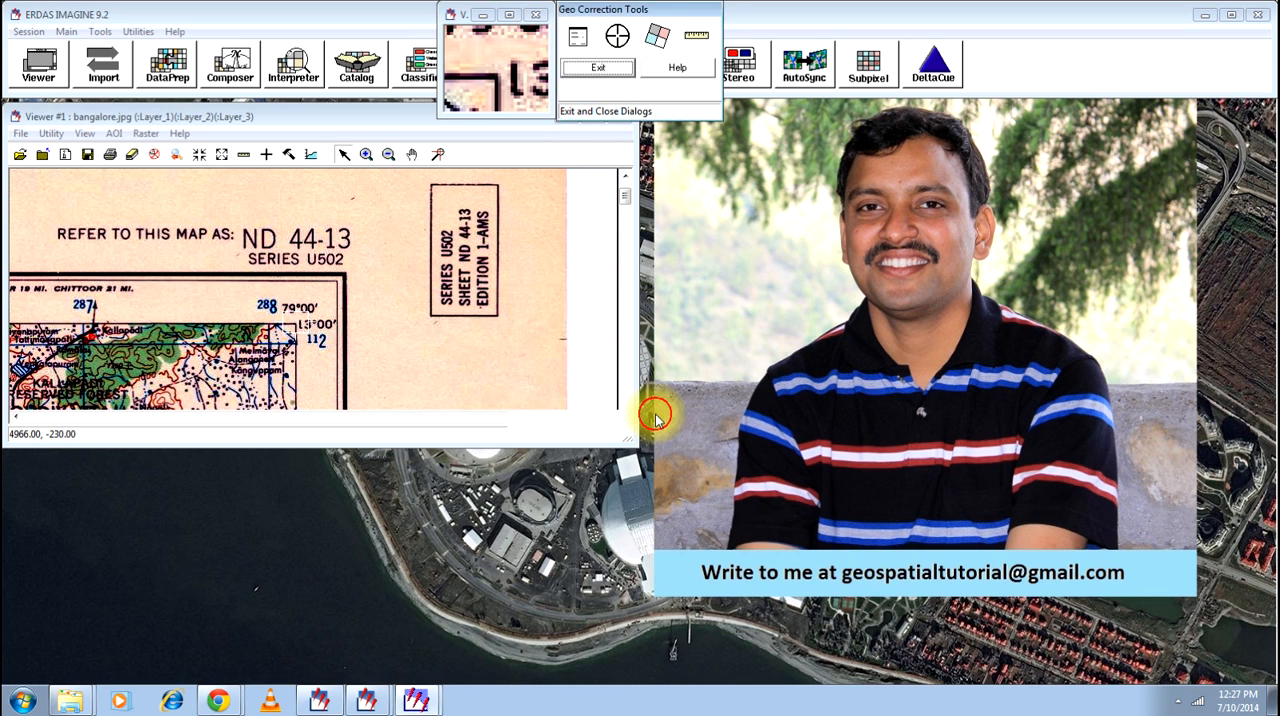
left_click(596, 68)
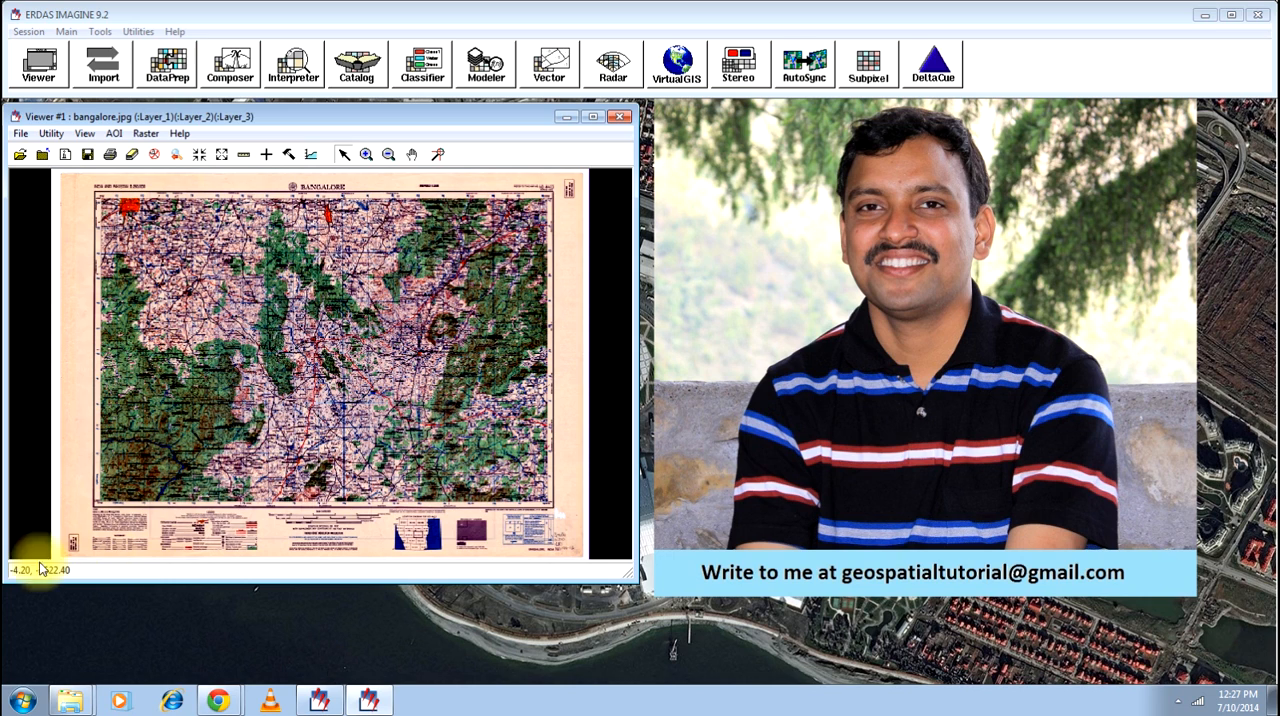
mouse_move(248, 440)
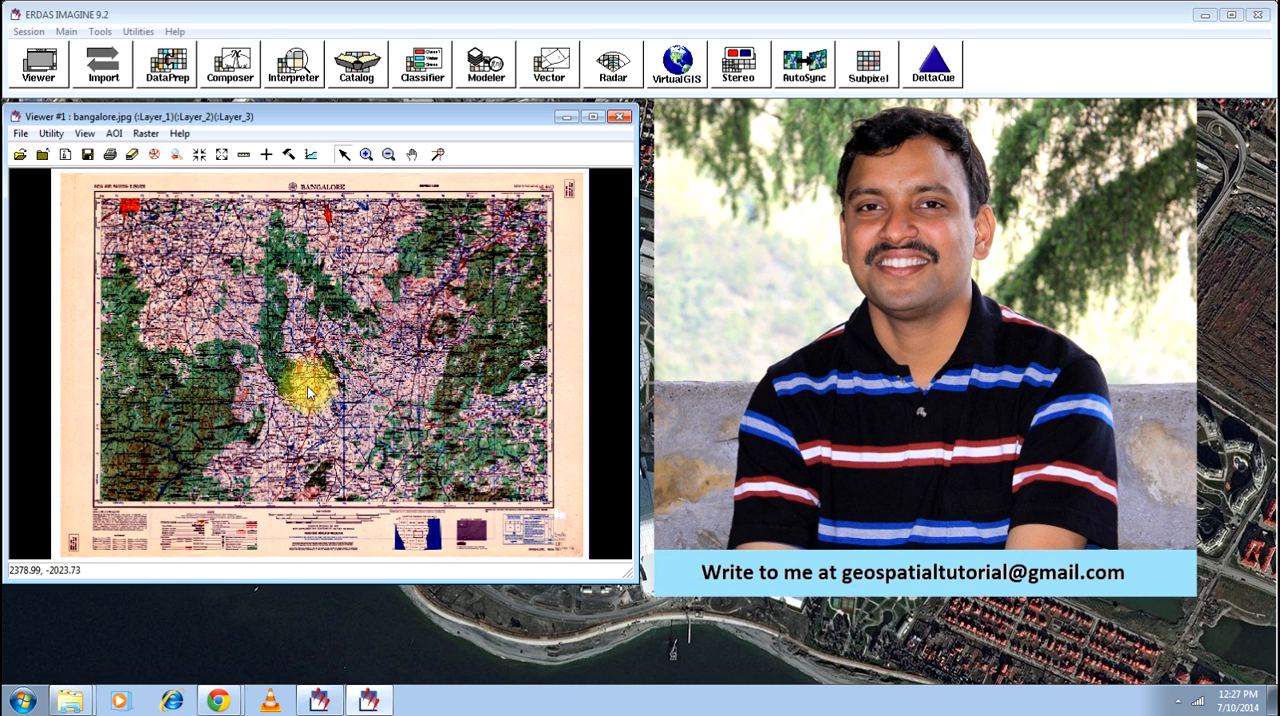
Open a second viewer for the resampled result
left_click(38, 64)
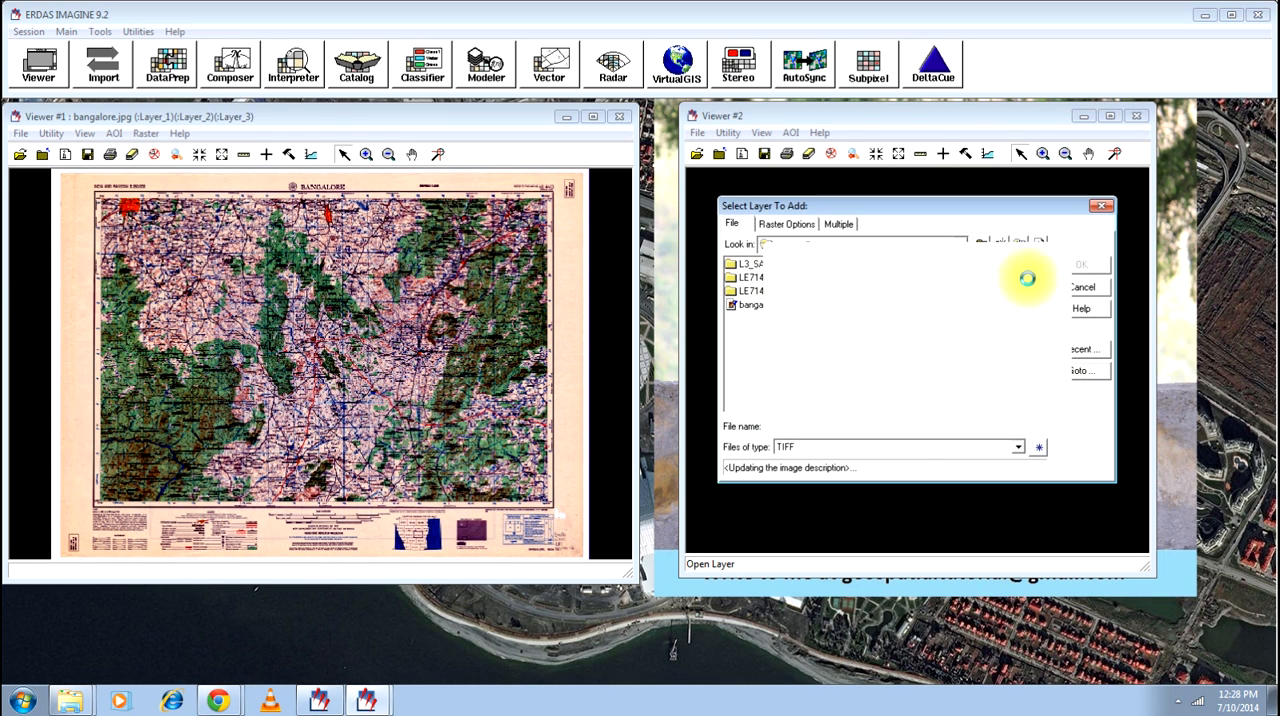
Load georeferenced.tif into Viewer #2 and fit the window to the image
left_click(1080, 264)
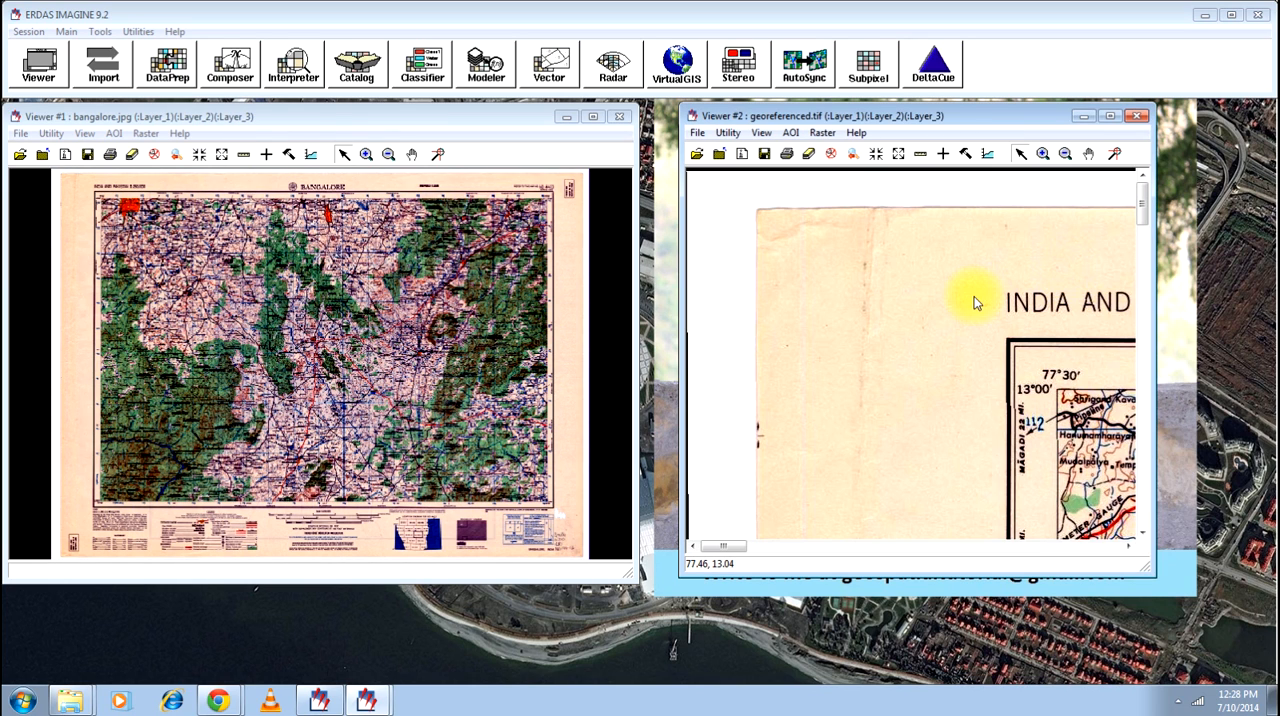
right_click(976, 302)
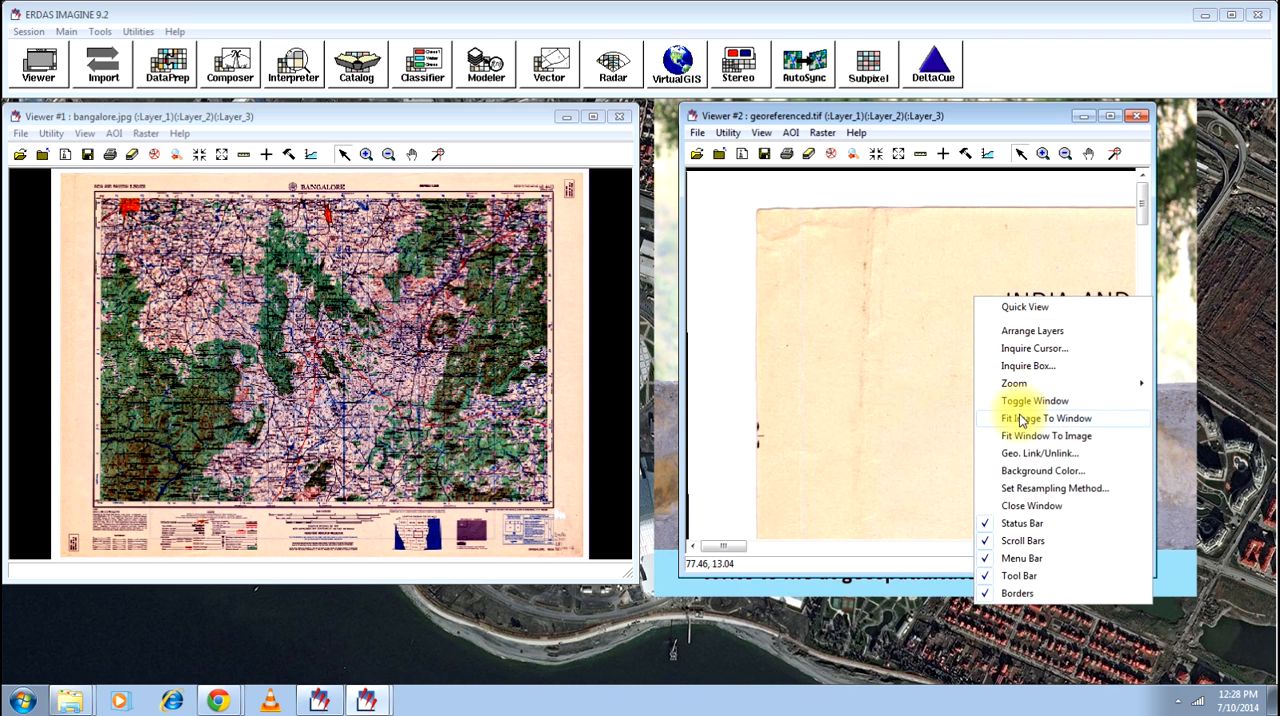
left_click(1046, 418)
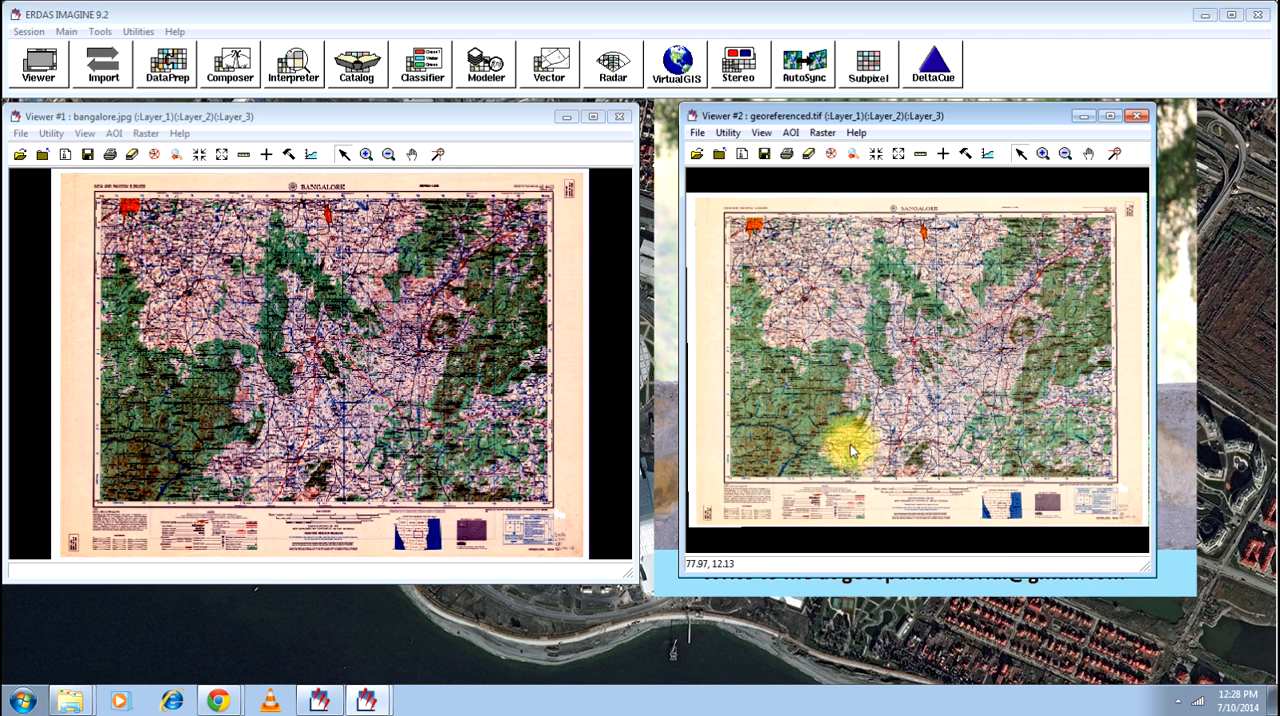
mouse_move(844, 336)
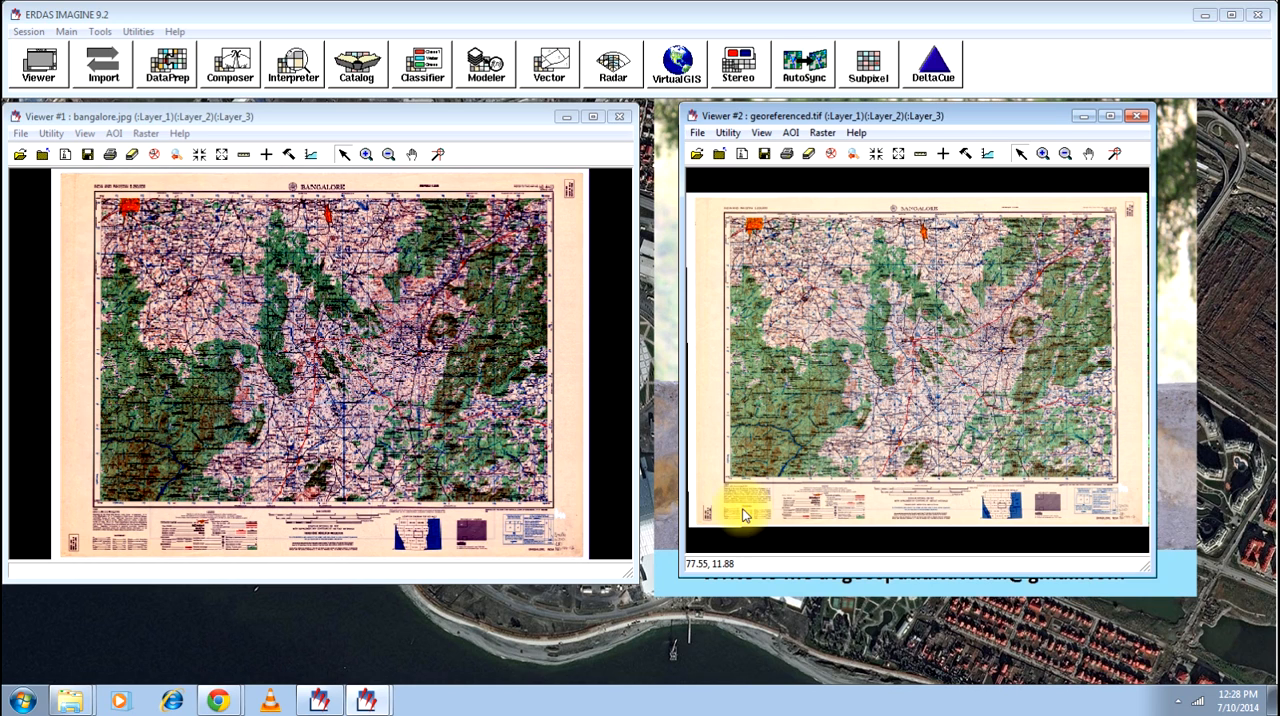
mouse_move(696, 578)
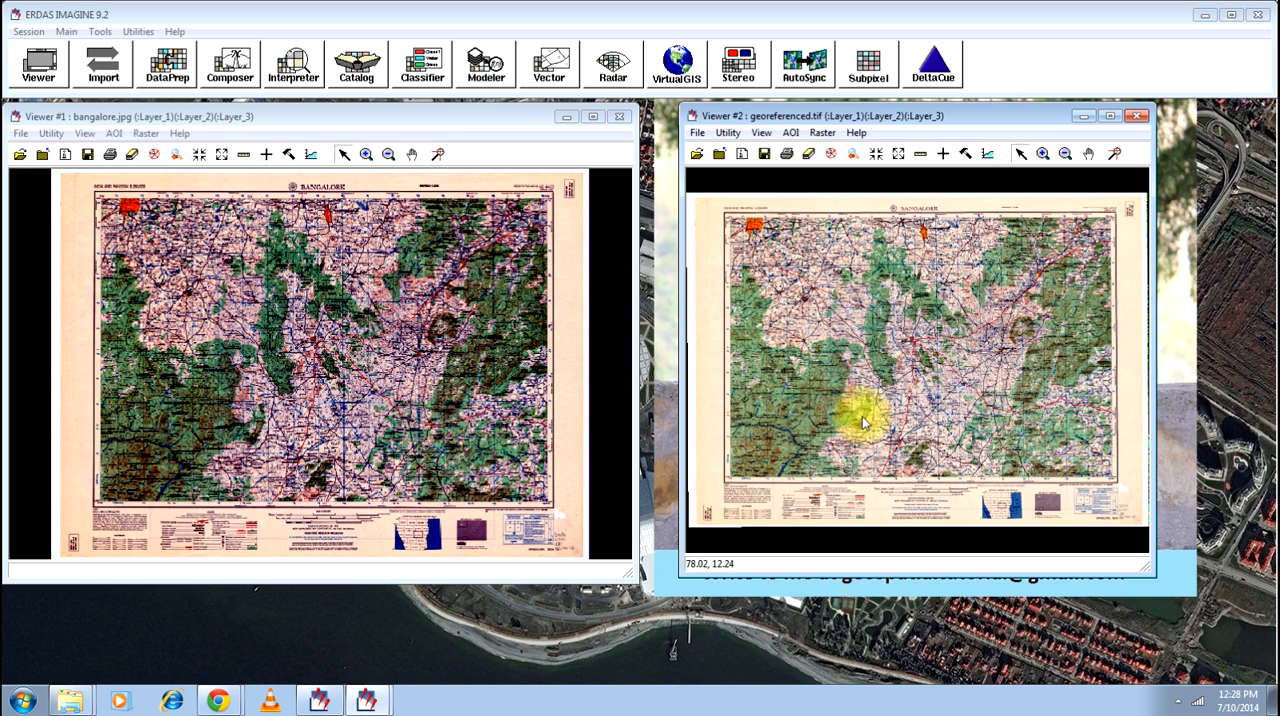
mouse_move(848, 434)
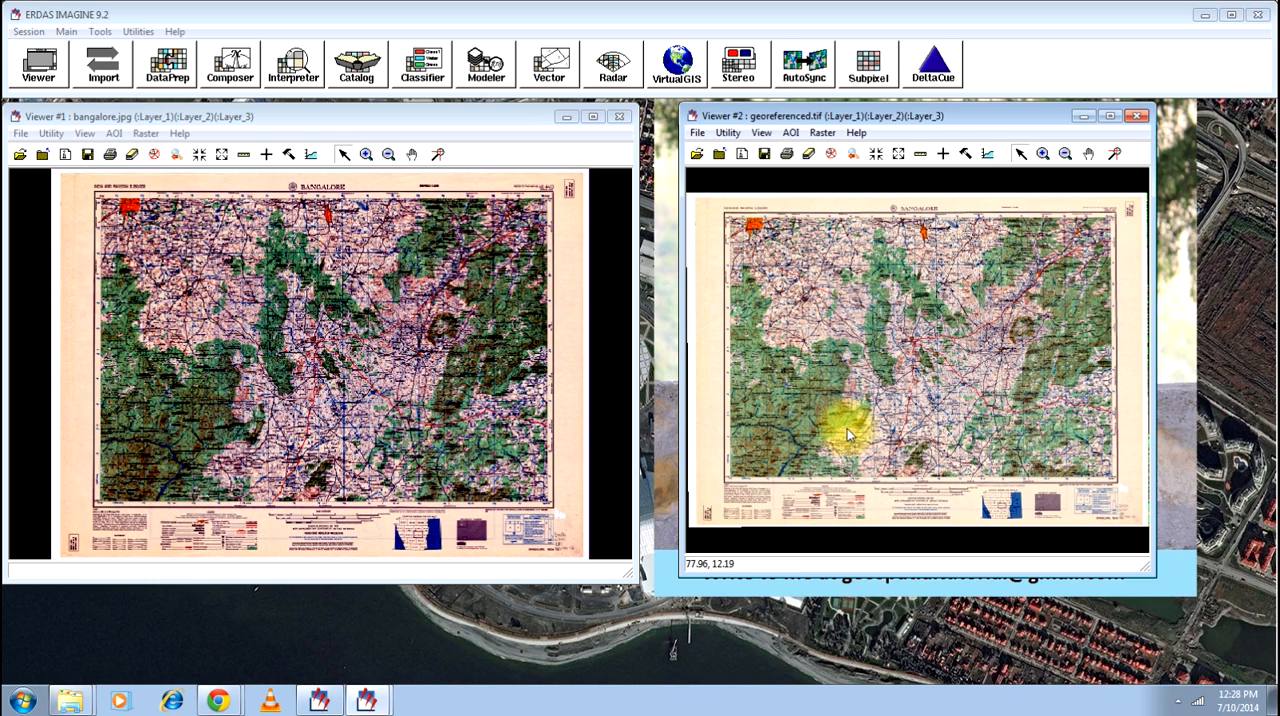